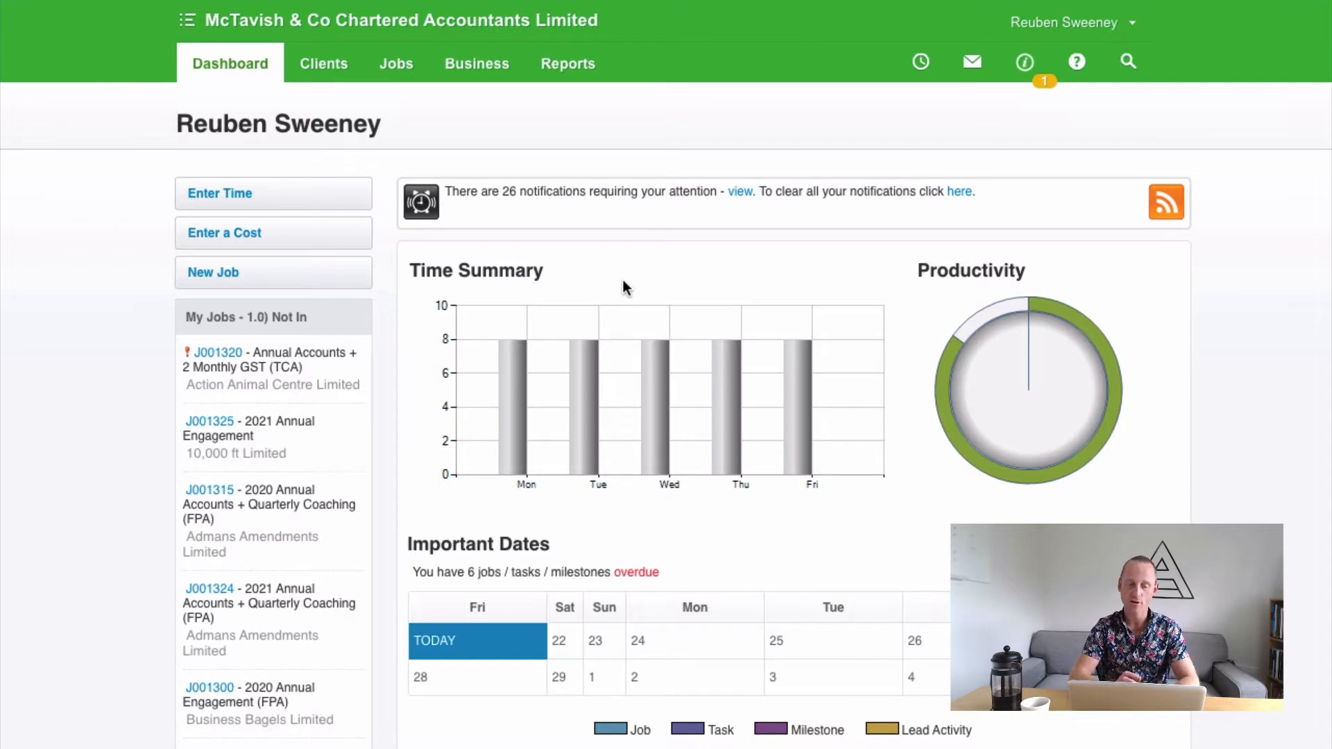
{"action": "mouse_move", "coordinate": [484, 235]}
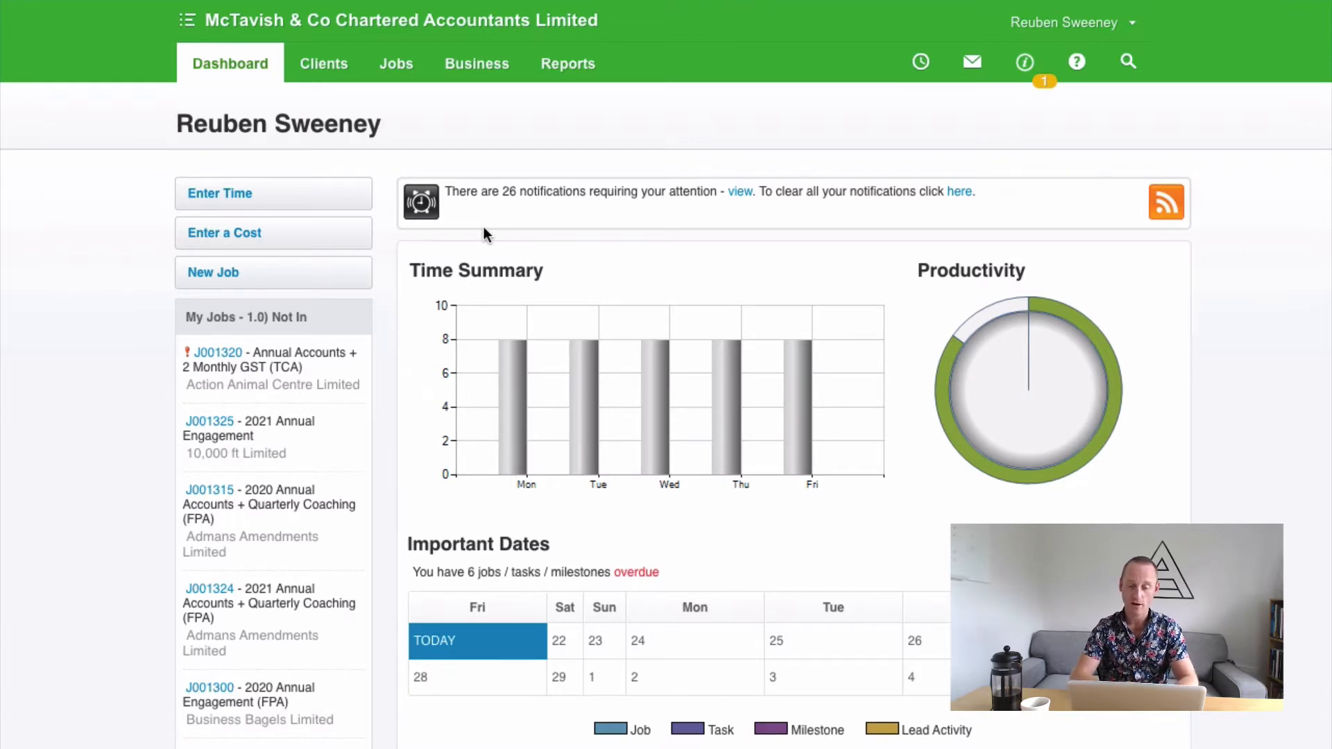
{"action": "mouse_move", "coordinate": [472, 232]}
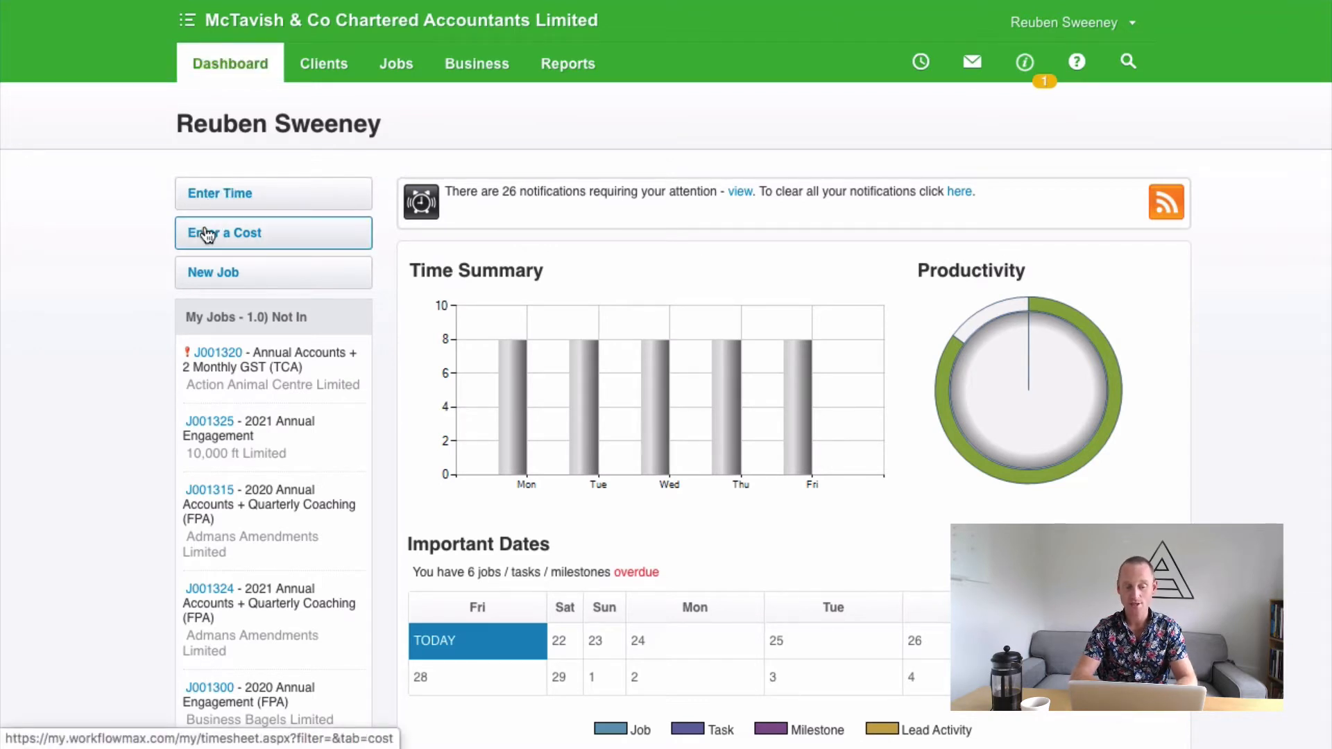
- Enter an 85 'Auckland to Wellington Return' cost on the 10,000 ft Limited job, with 110.5 unit price
{"action": "left_click", "coordinate": [224, 233]}
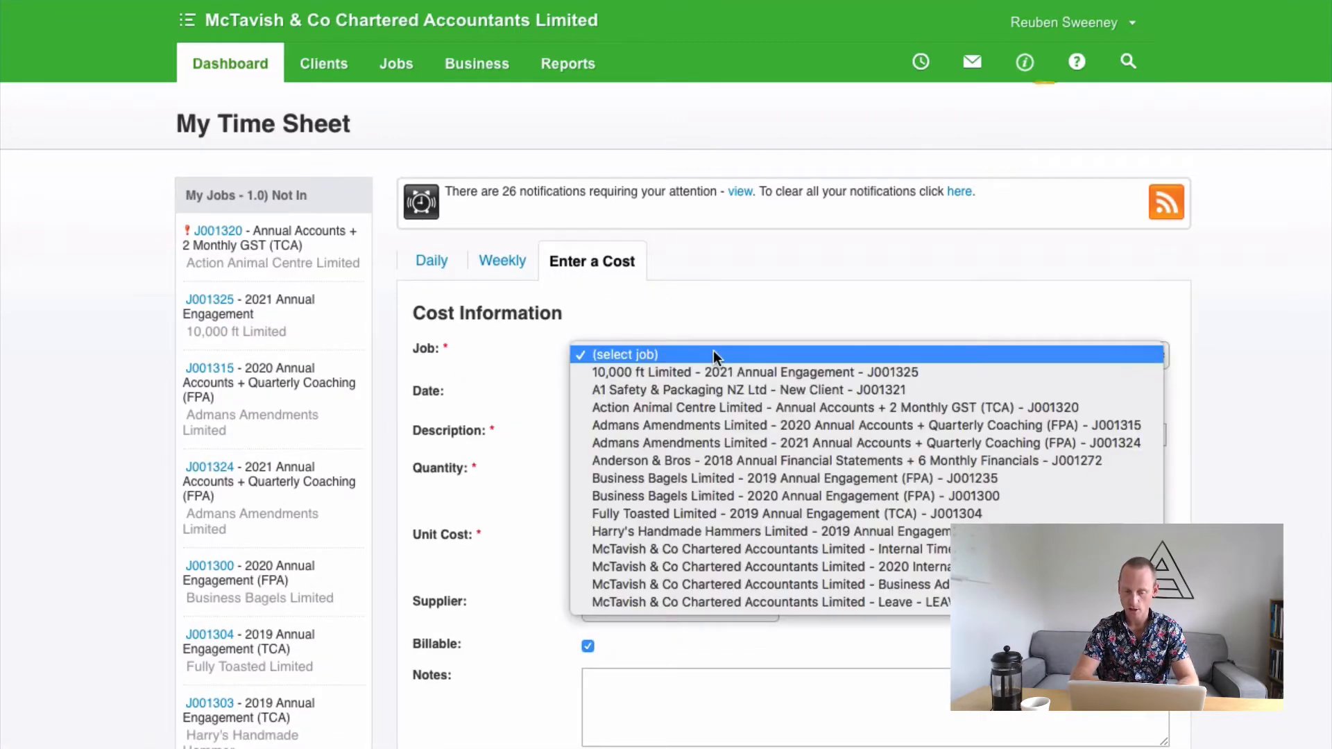
{"action": "left_click", "coordinate": [754, 371]}
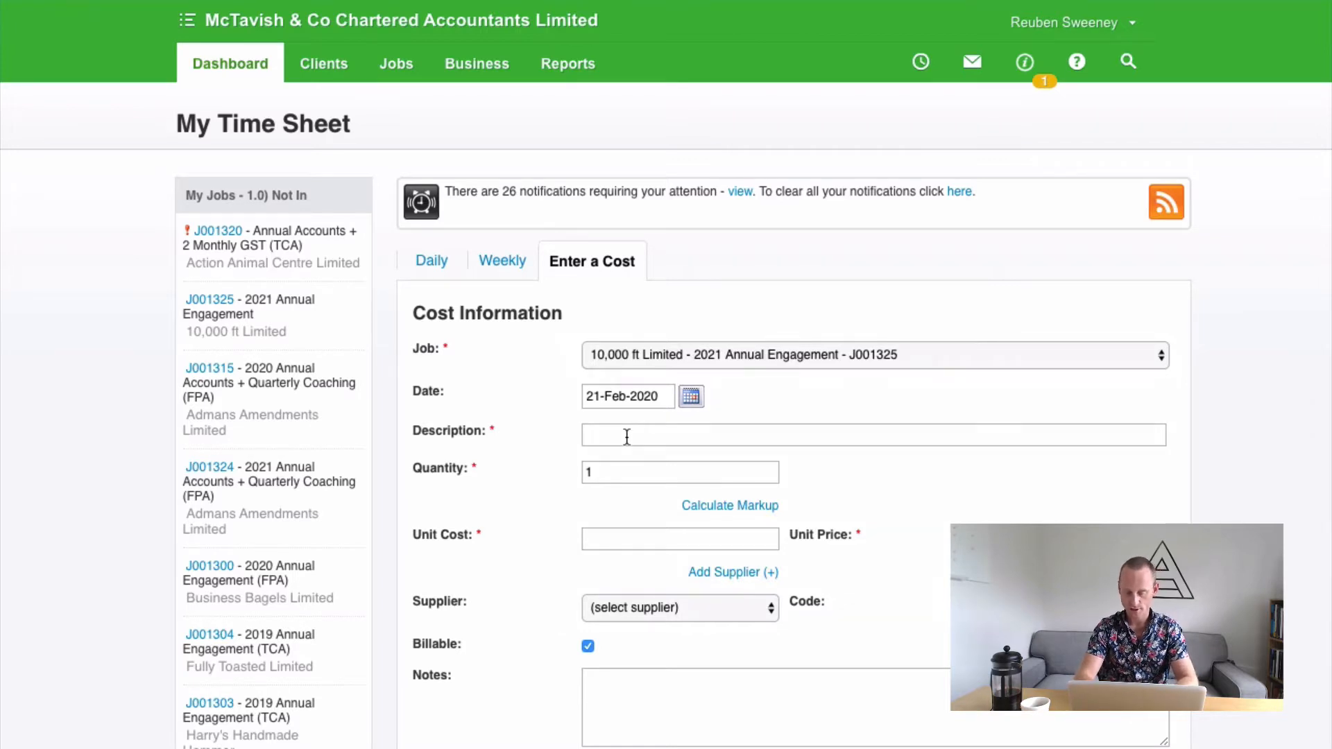
{"action": "type", "text": "Auckland to W"}
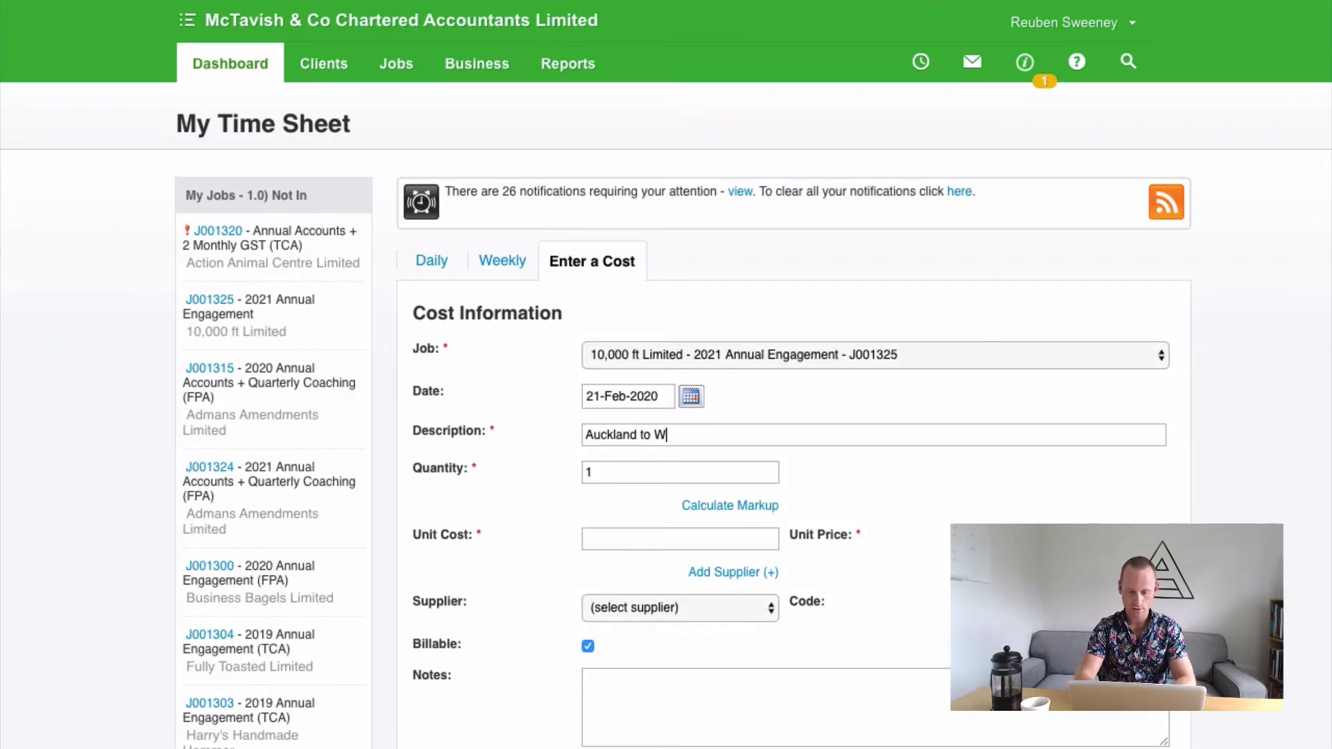
{"action": "type", "text": "ellington Return"}
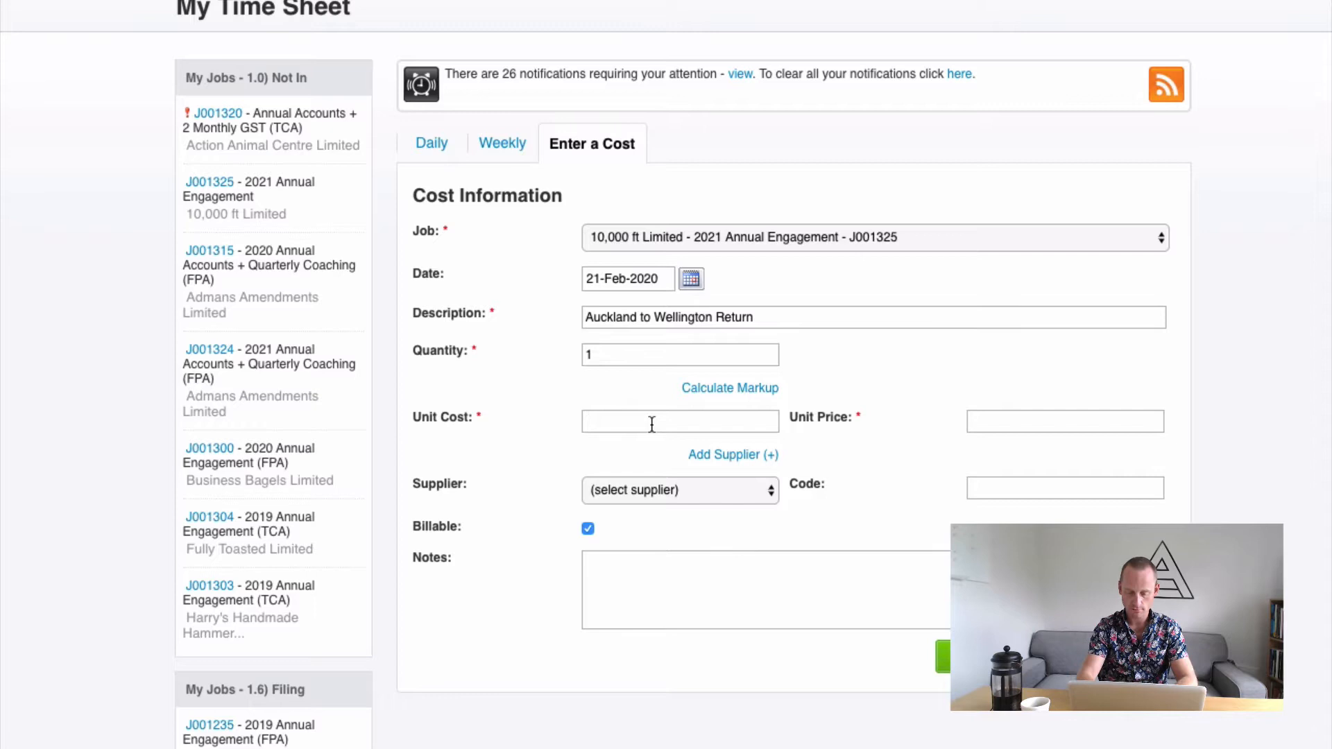
{"action": "type", "text": "85"}
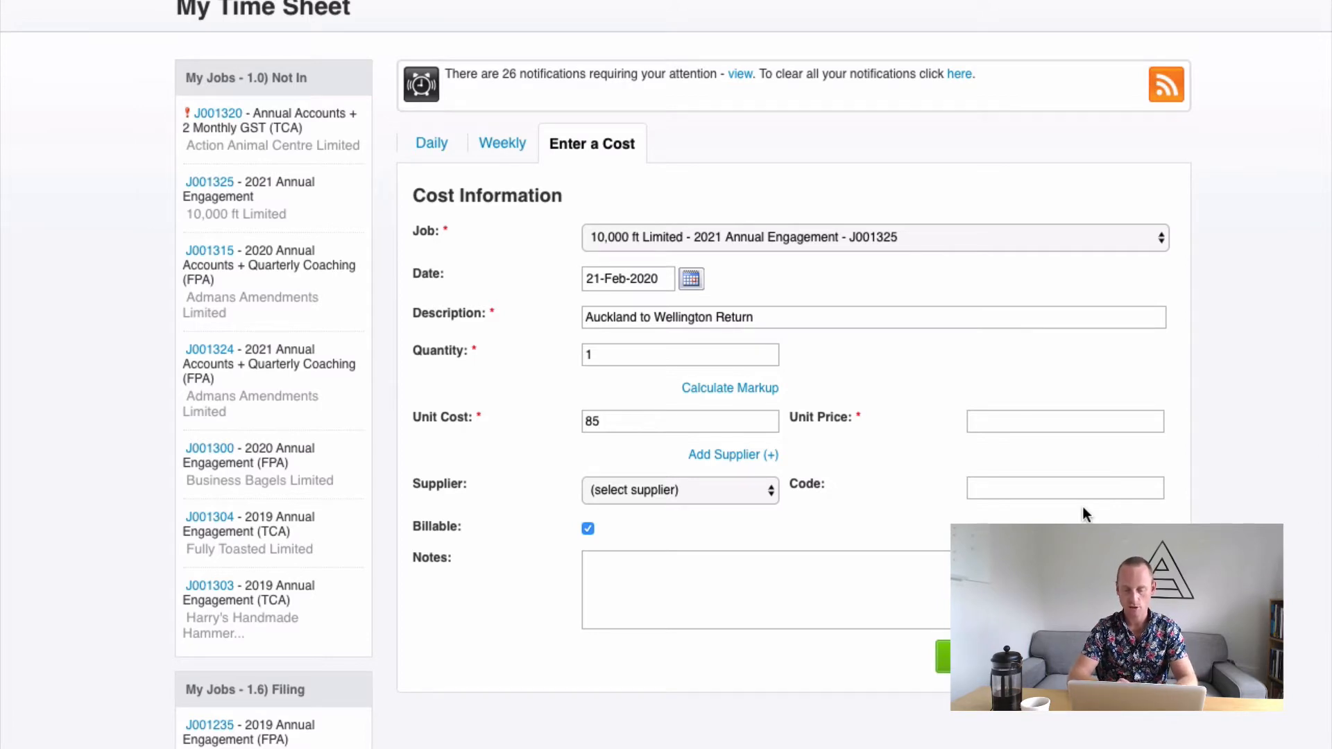
{"action": "left_click", "coordinate": [729, 389]}
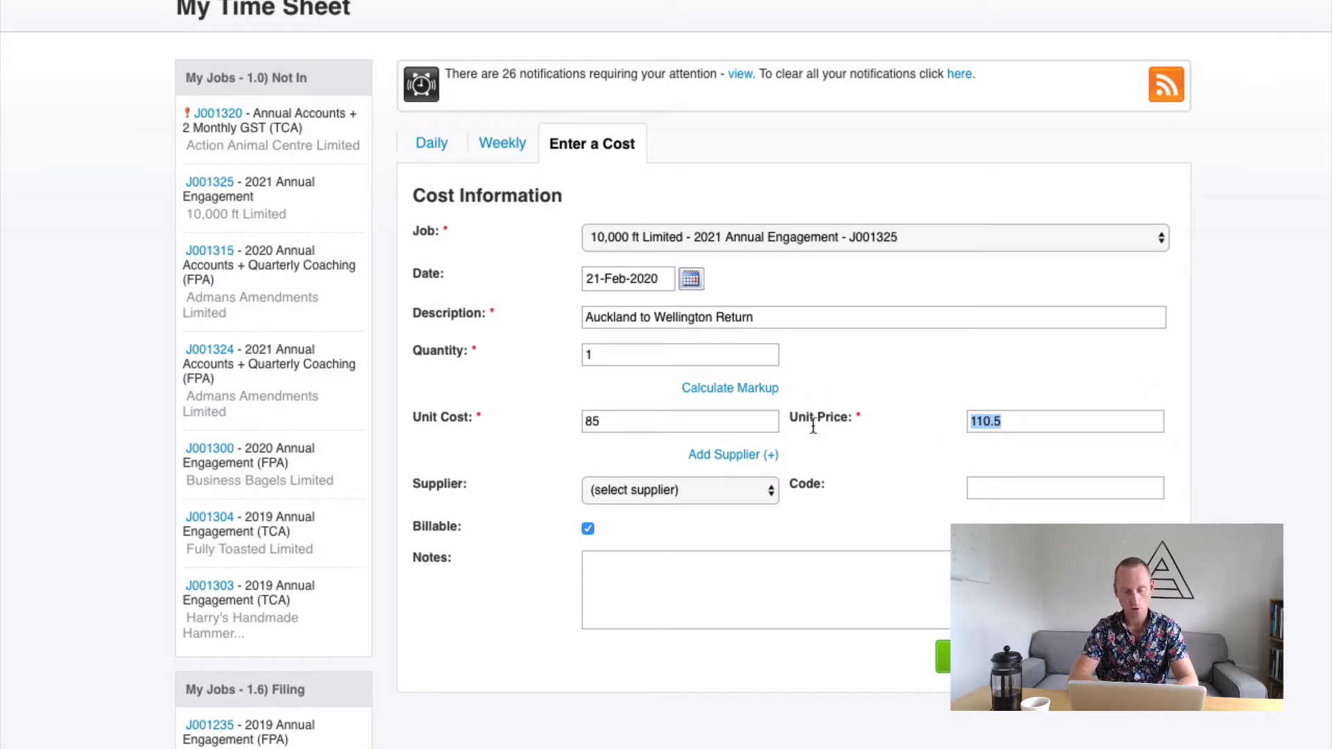
{"action": "mouse_move", "coordinate": [971, 466]}
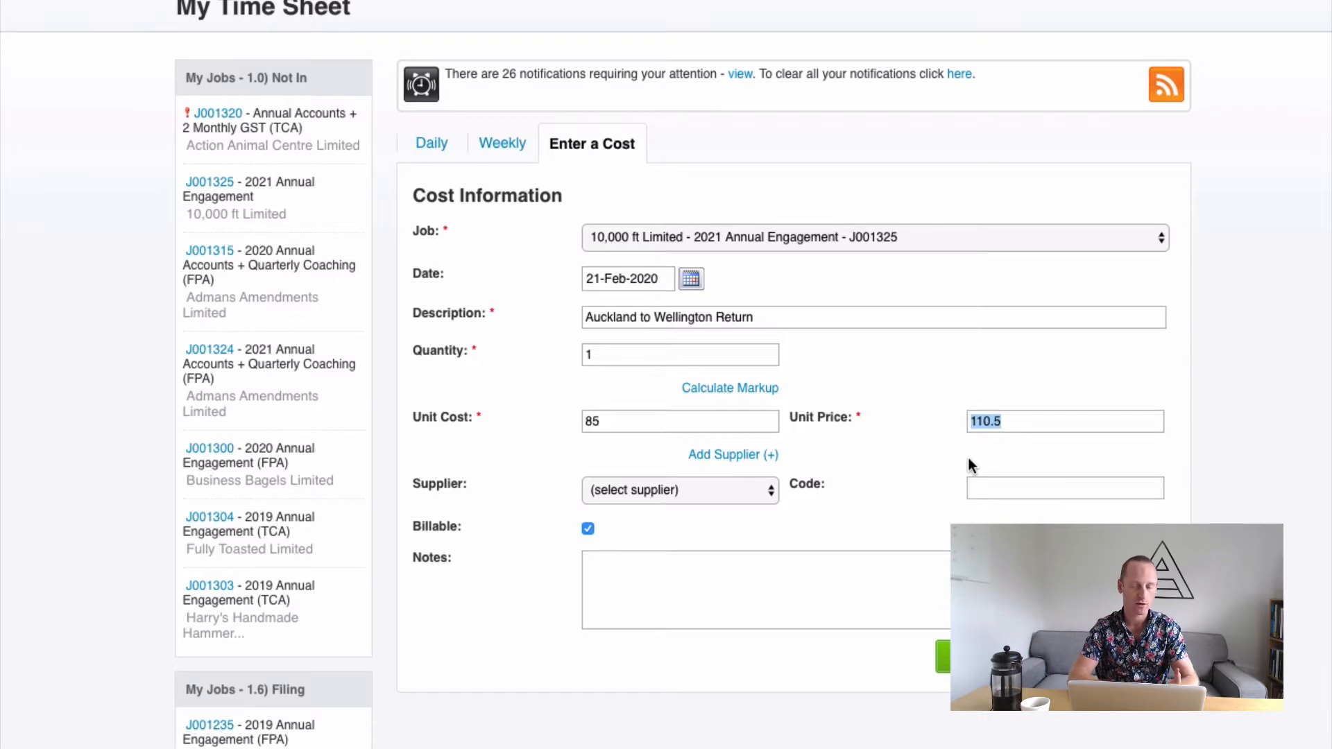
{"action": "left_click", "coordinate": [679, 421]}
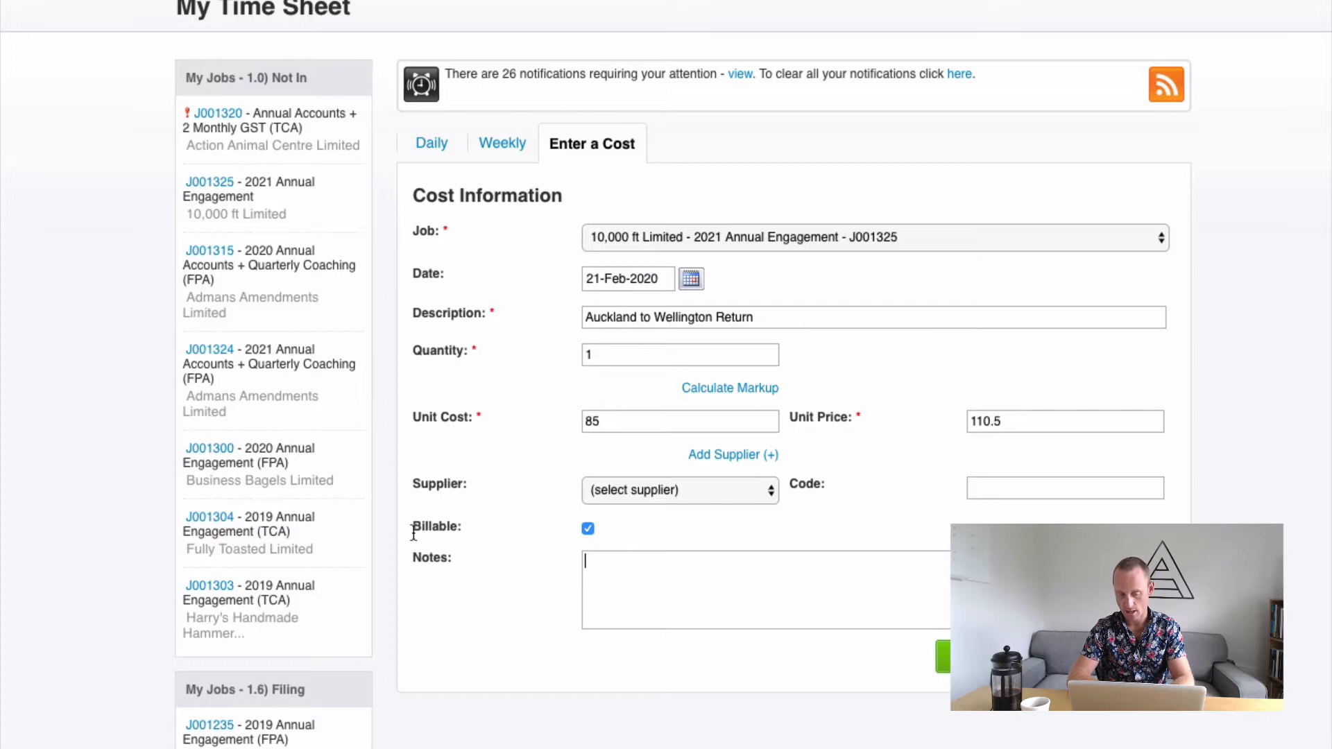
{"action": "mouse_move", "coordinate": [624, 533]}
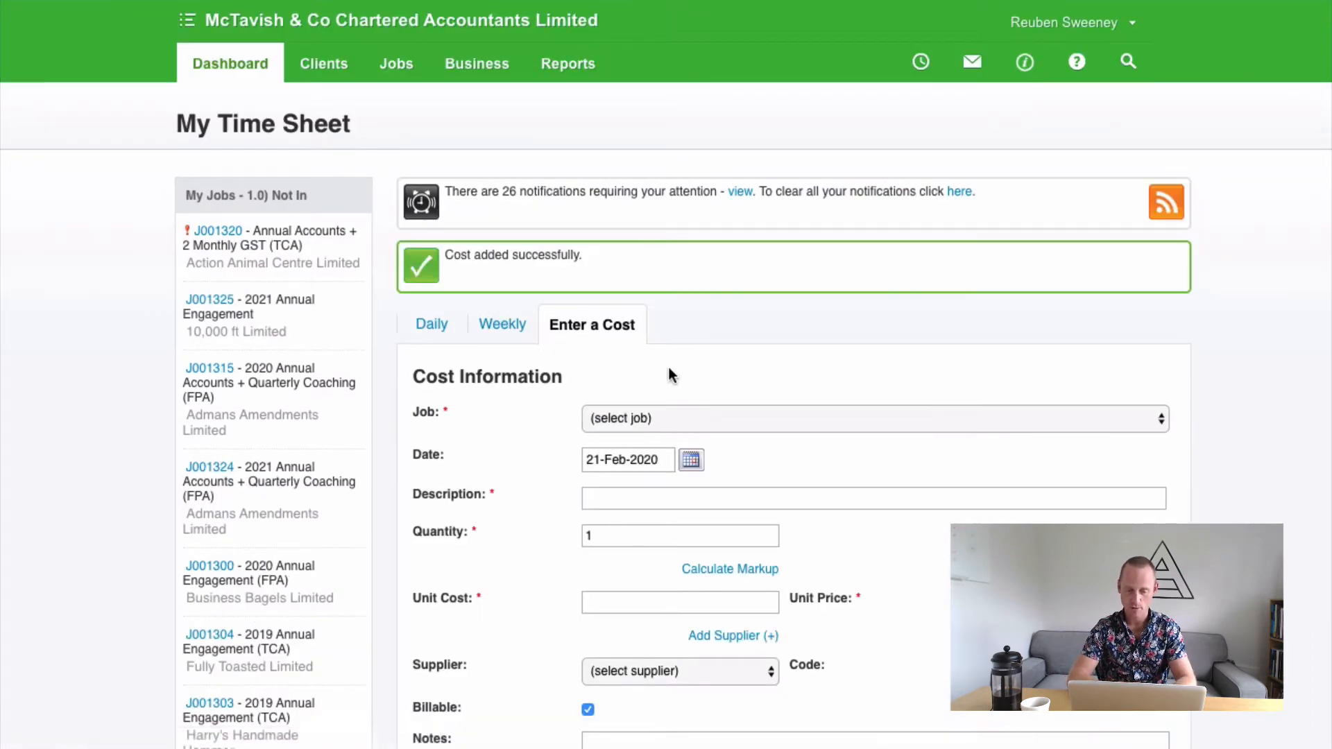
- From the Jobs list, open Rick's Pickles Limited job J001313
{"action": "left_click", "coordinate": [431, 324]}
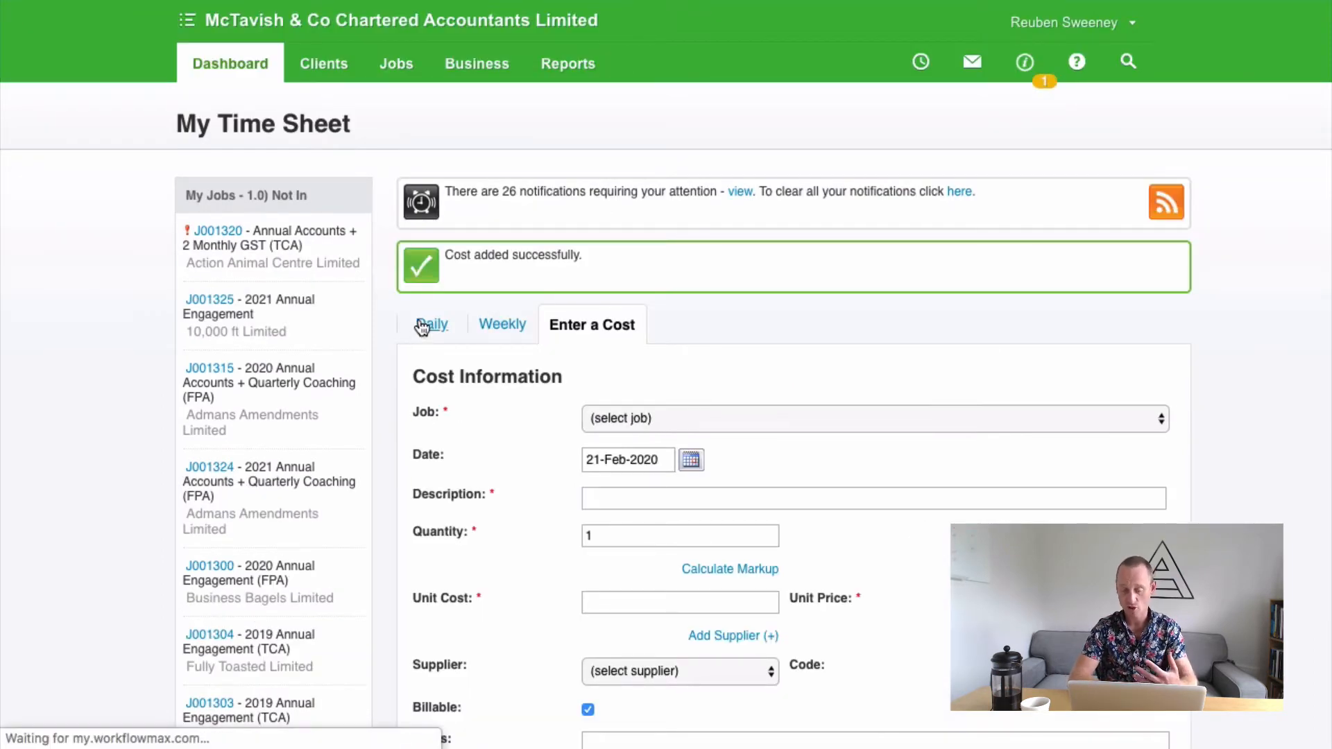
{"action": "left_click", "coordinate": [433, 324]}
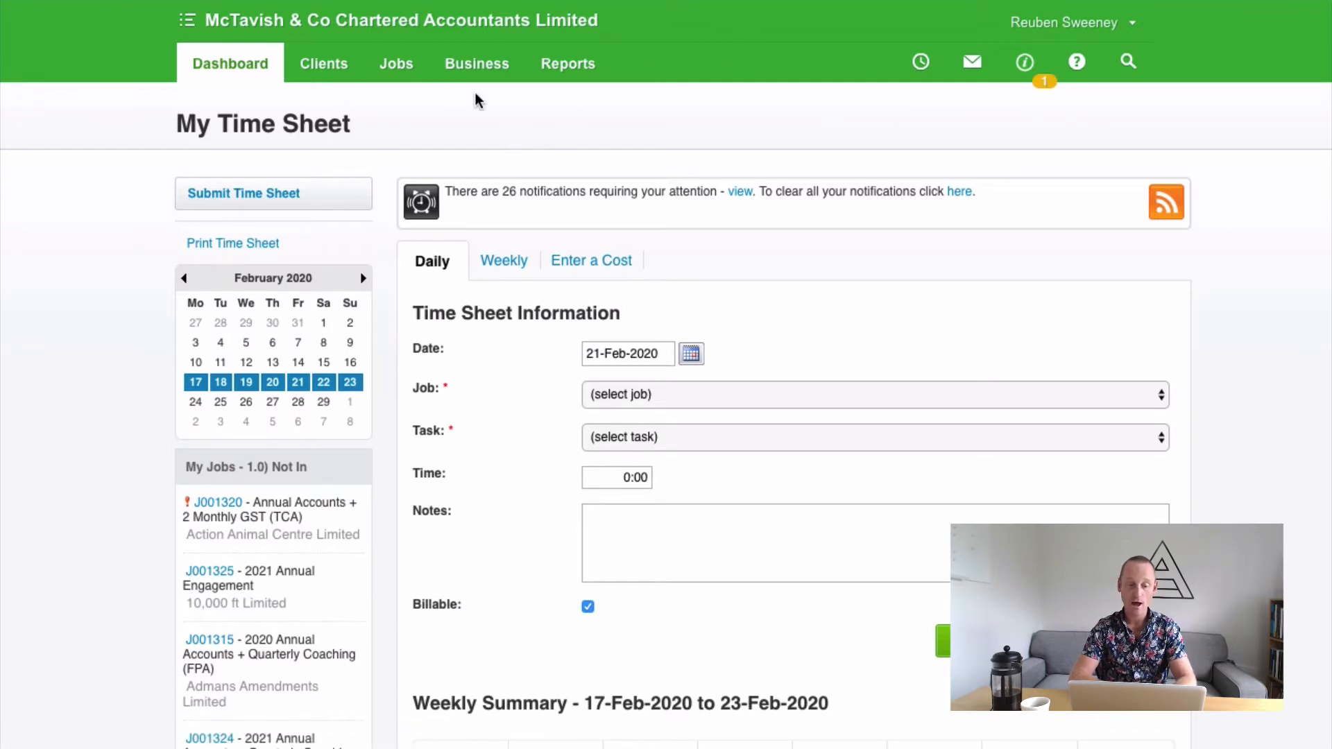
{"action": "left_click", "coordinate": [396, 63]}
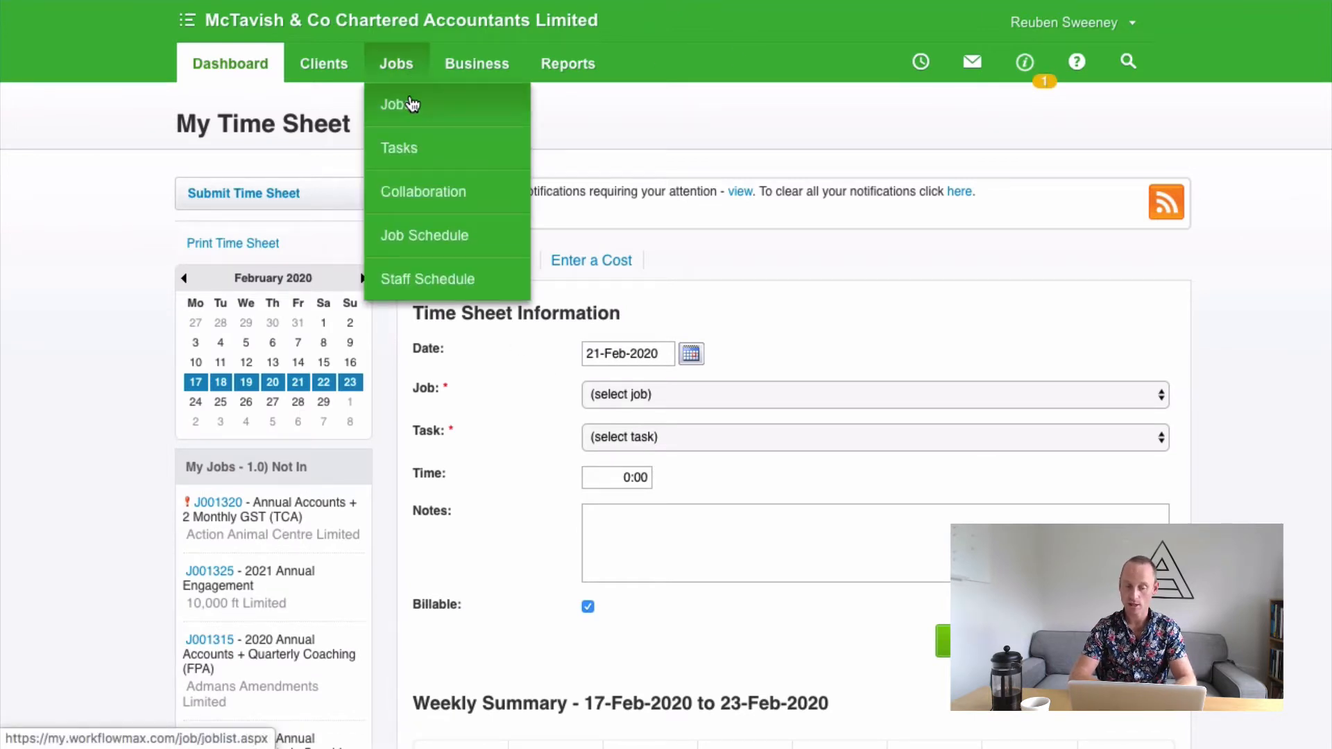
{"action": "left_click", "coordinate": [393, 105]}
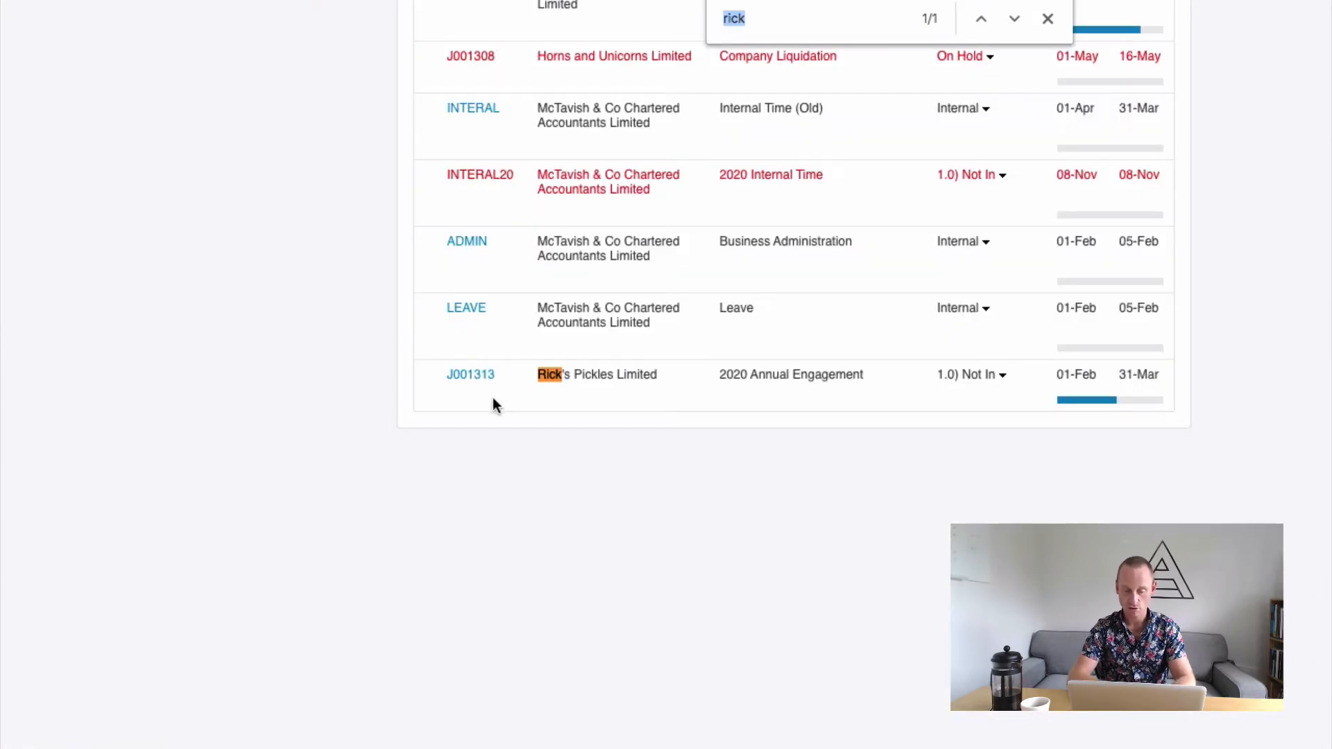
{"action": "left_click", "coordinate": [469, 375]}
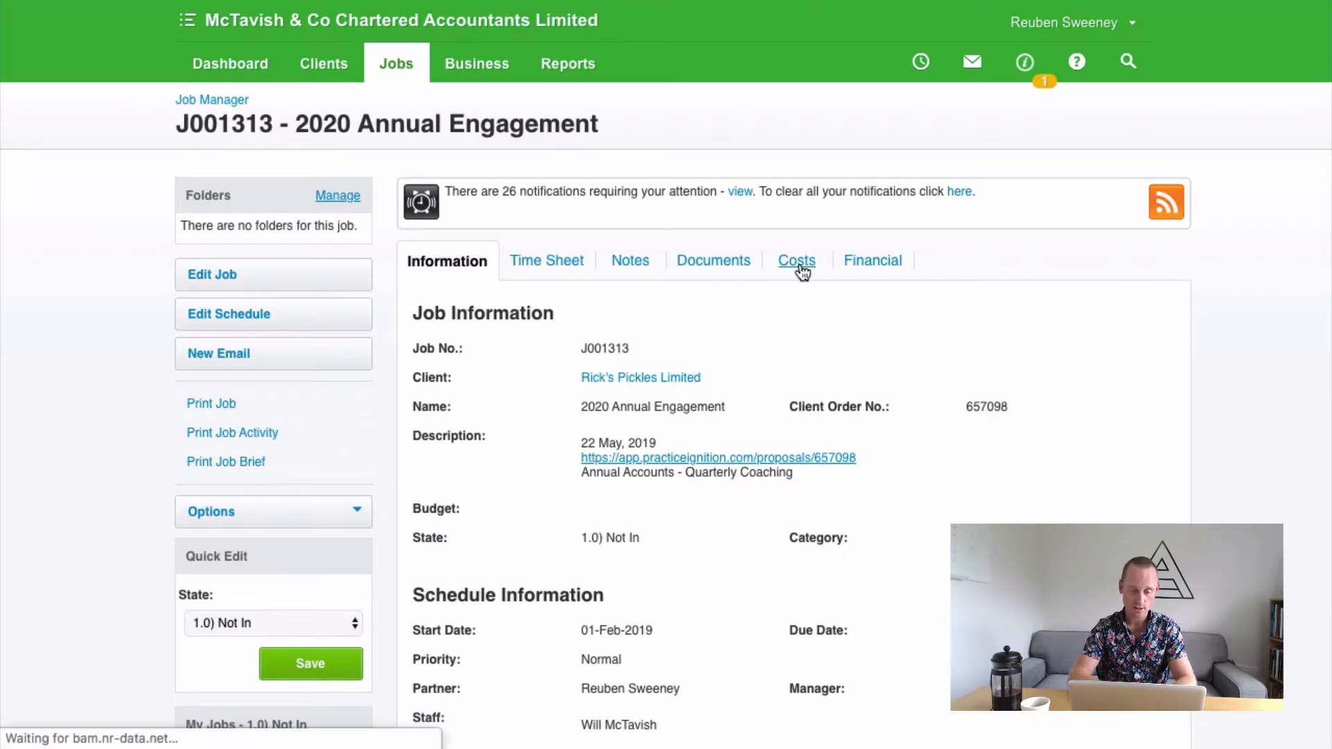
- On the job's Costs tab, save a 150 Accommodation cost noted Wellington
{"action": "left_click", "coordinate": [796, 260]}
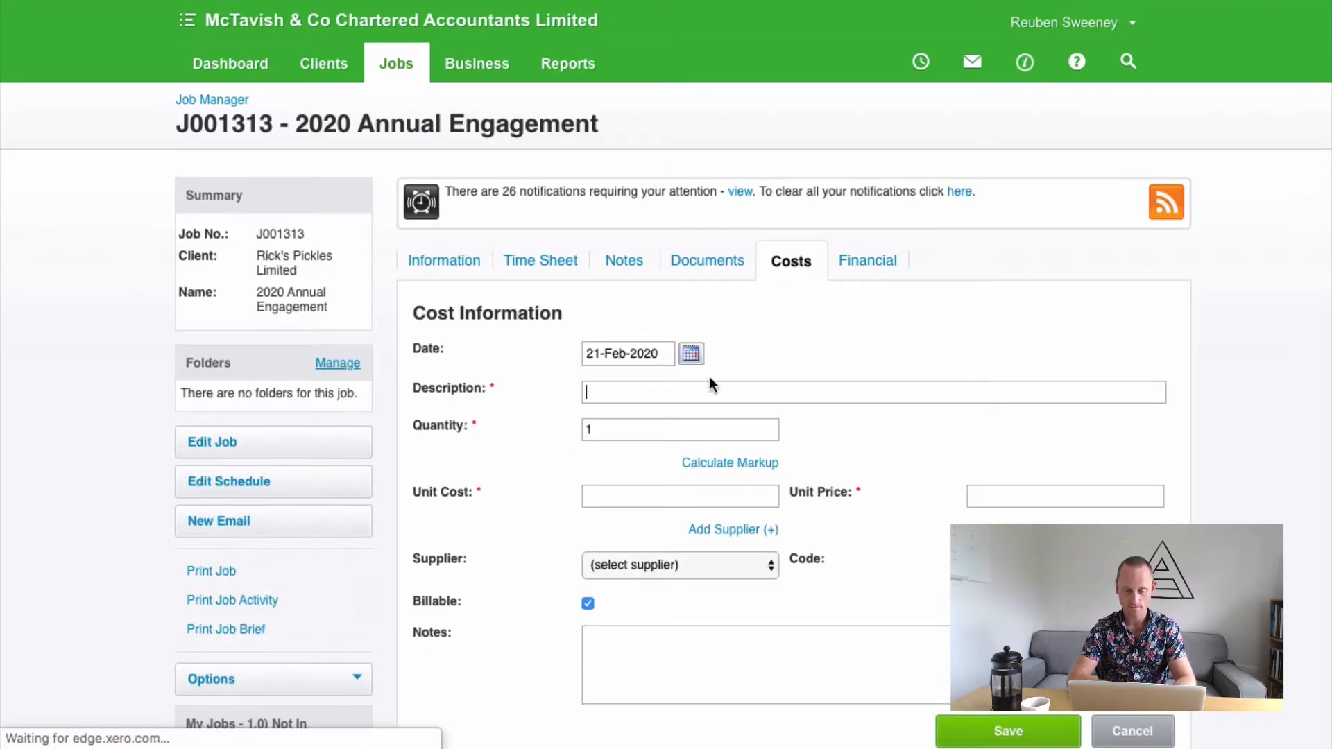
{"action": "scroll", "scroll_direction": "down", "scroll_amount": 3}
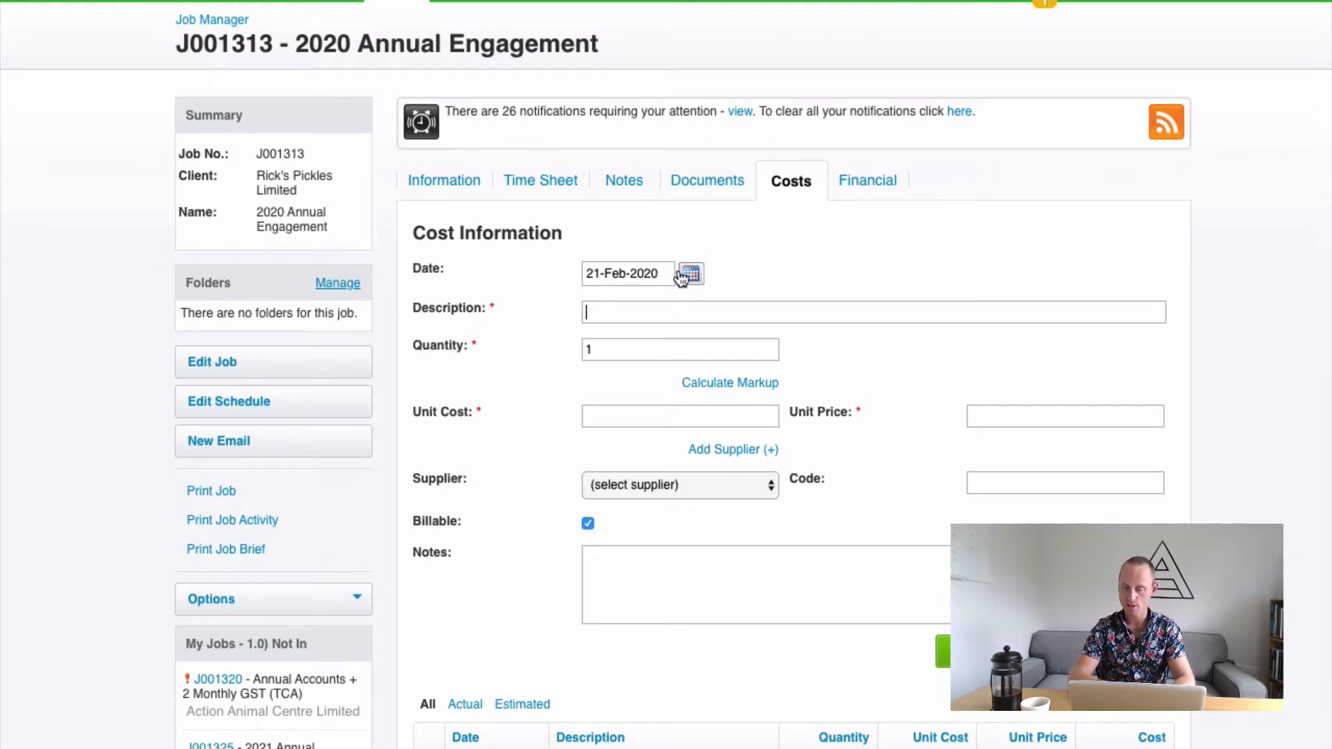
{"action": "type", "text": "Fli"}
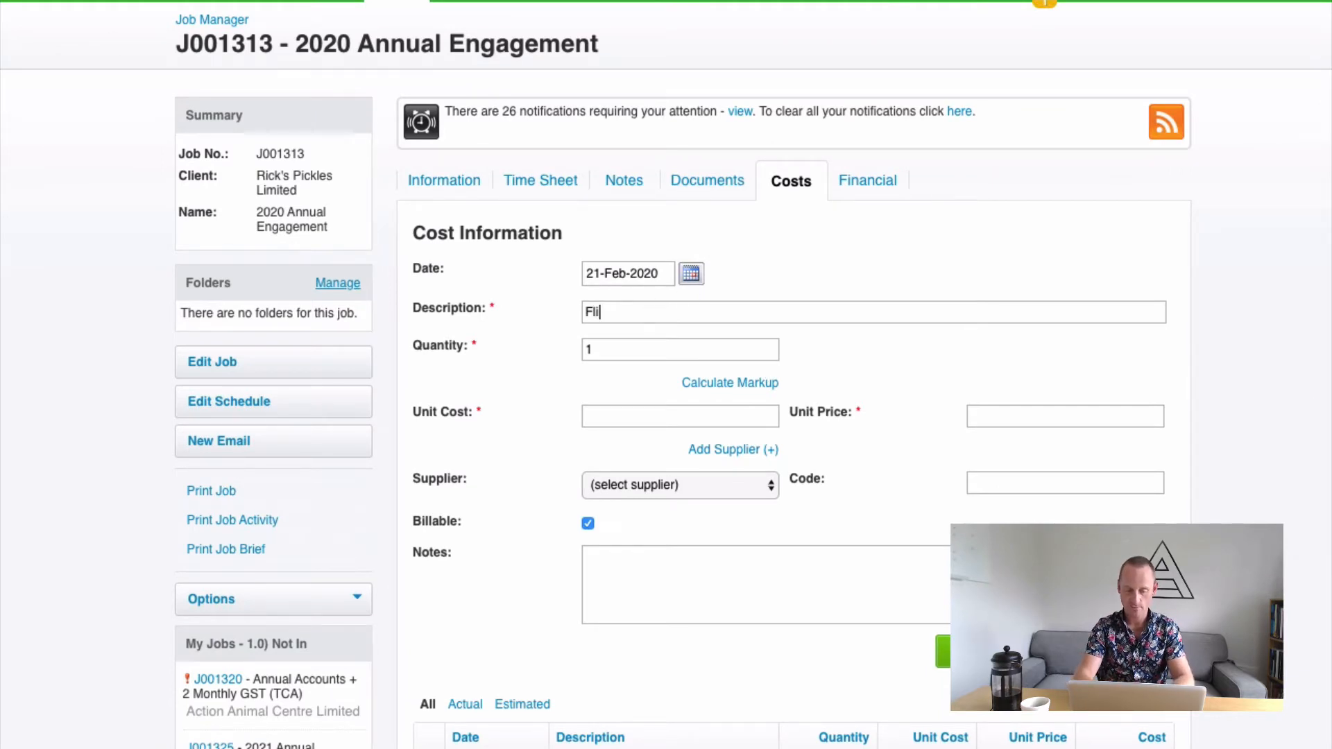
{"action": "type", "text": "Accomm"}
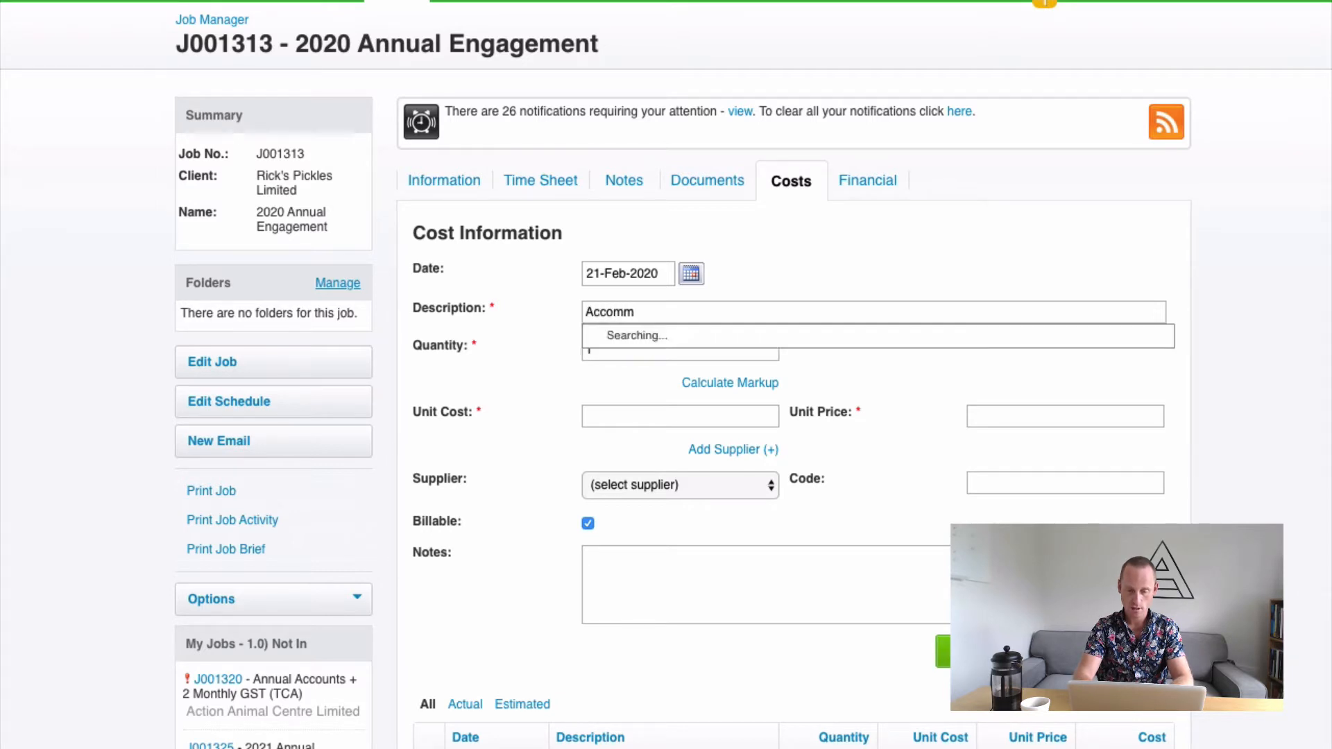
{"action": "type", "text": "odation"}
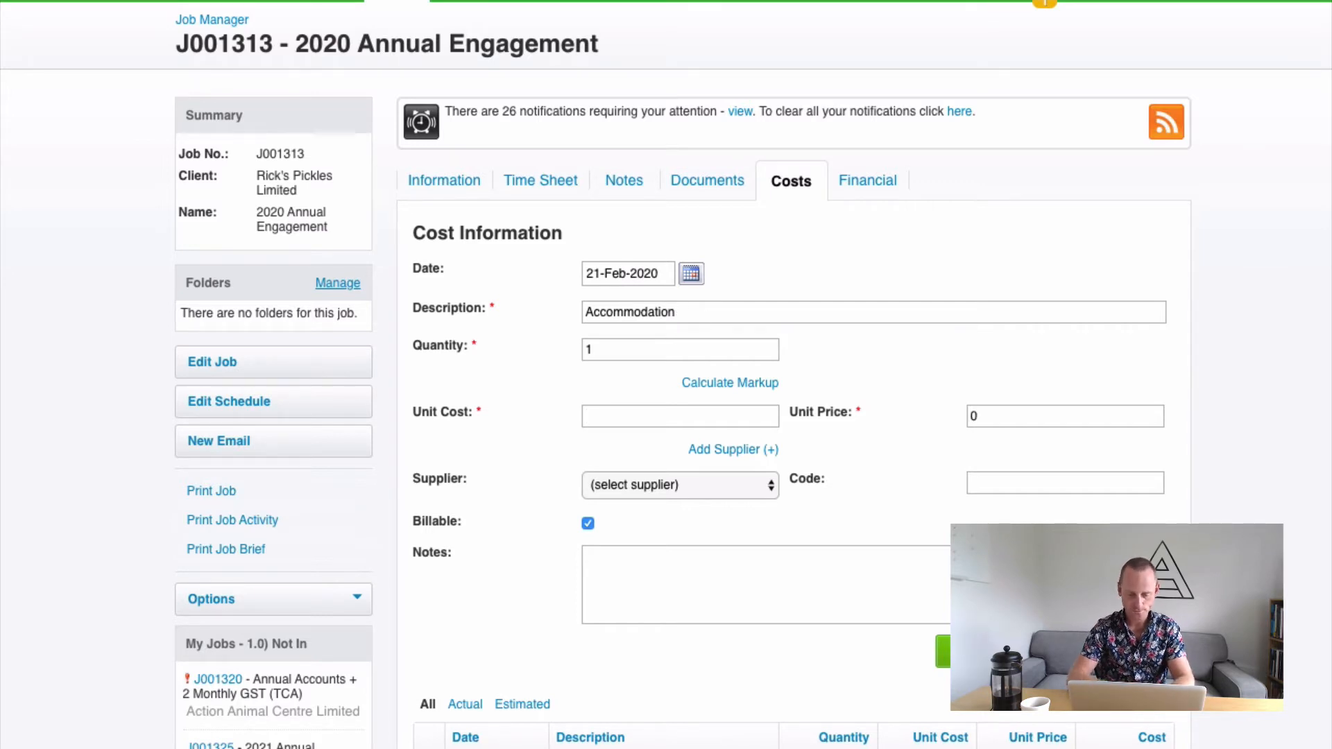
{"action": "type", "text": "Wellington"}
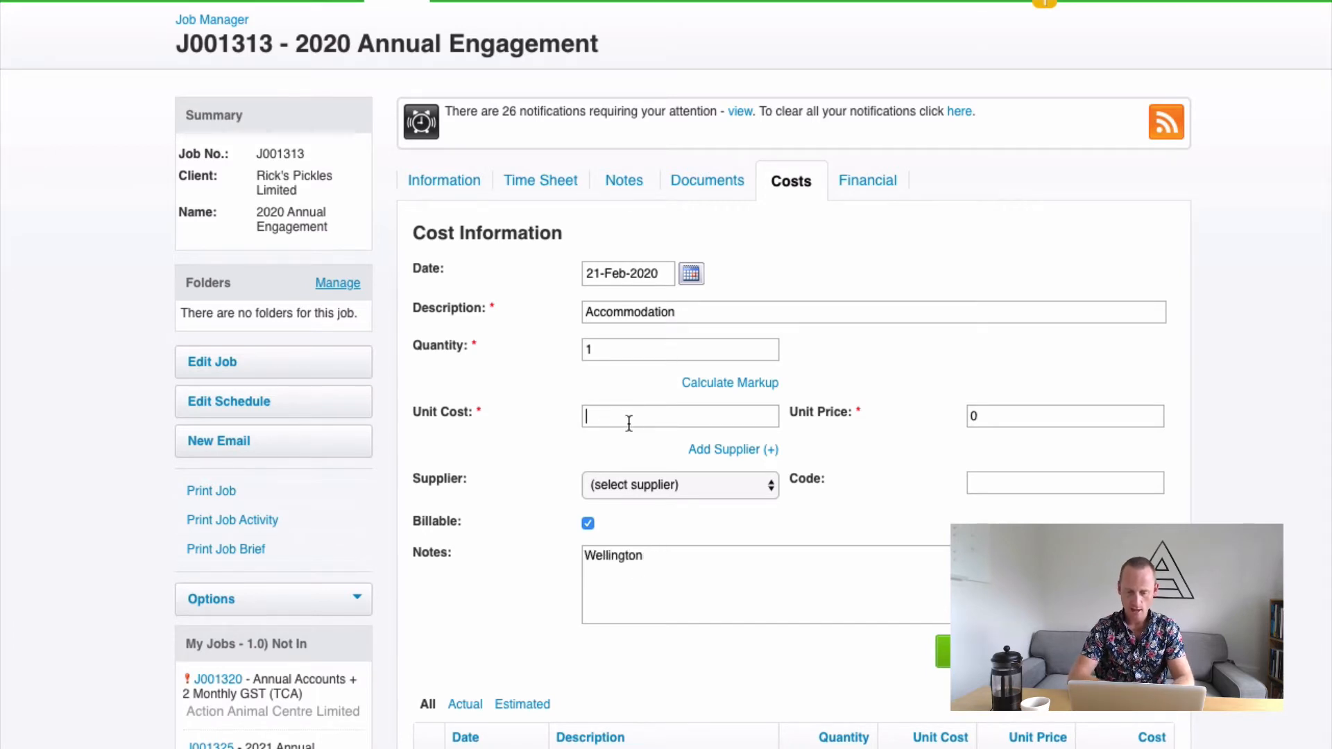
{"action": "type", "text": "150"}
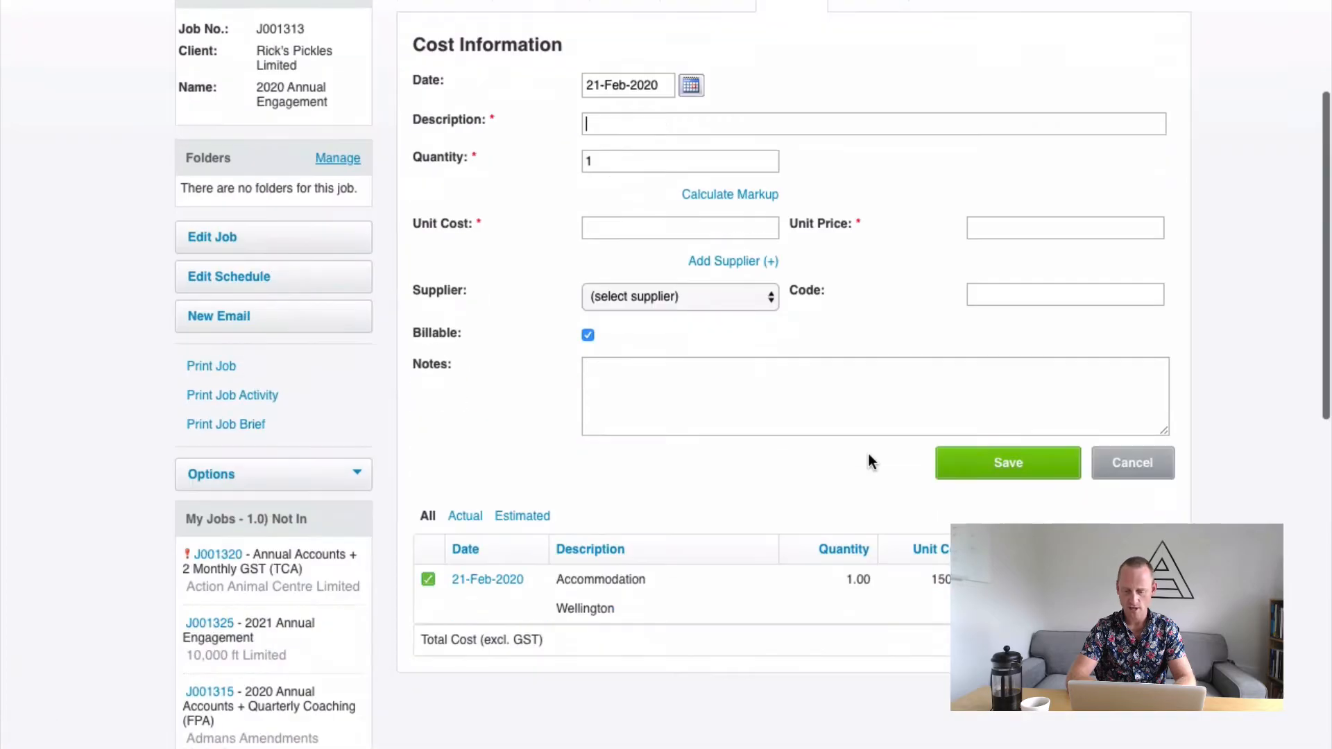
{"action": "left_click", "coordinate": [1007, 462]}
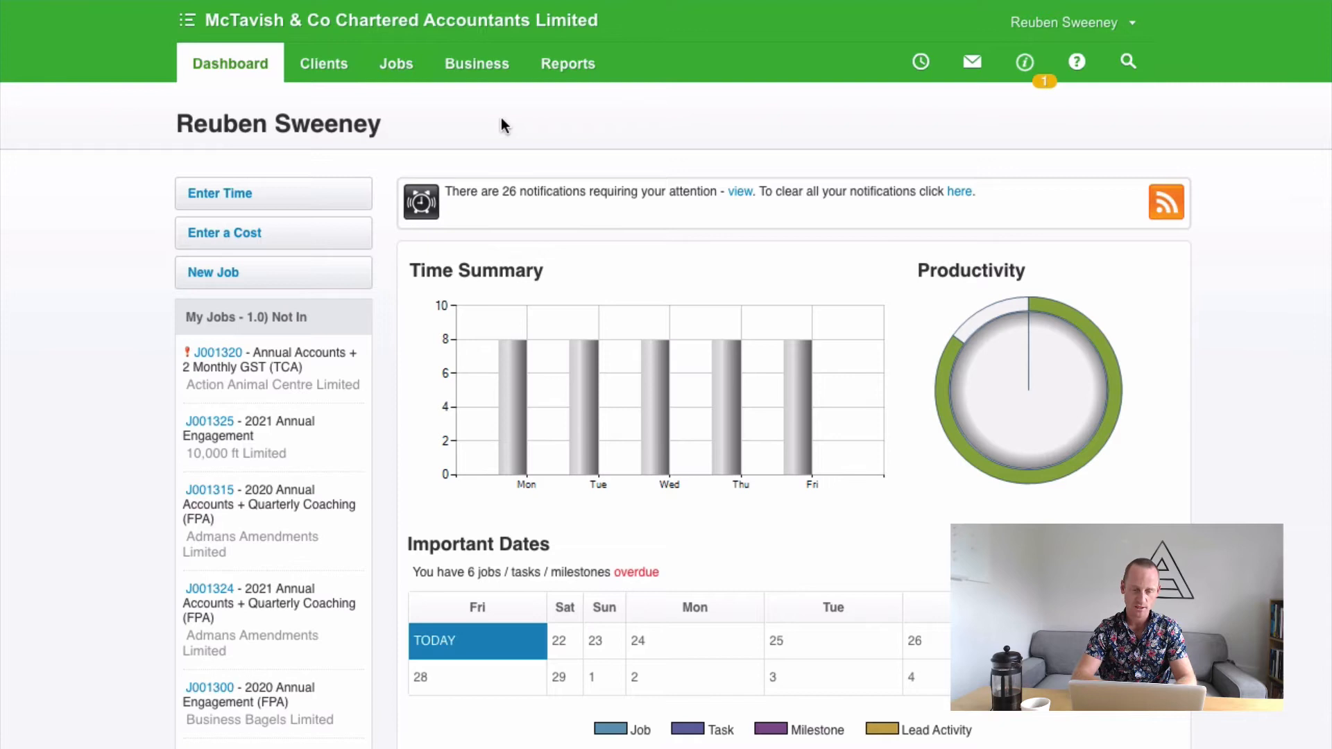
{"action": "mouse_move", "coordinate": [262, 194]}
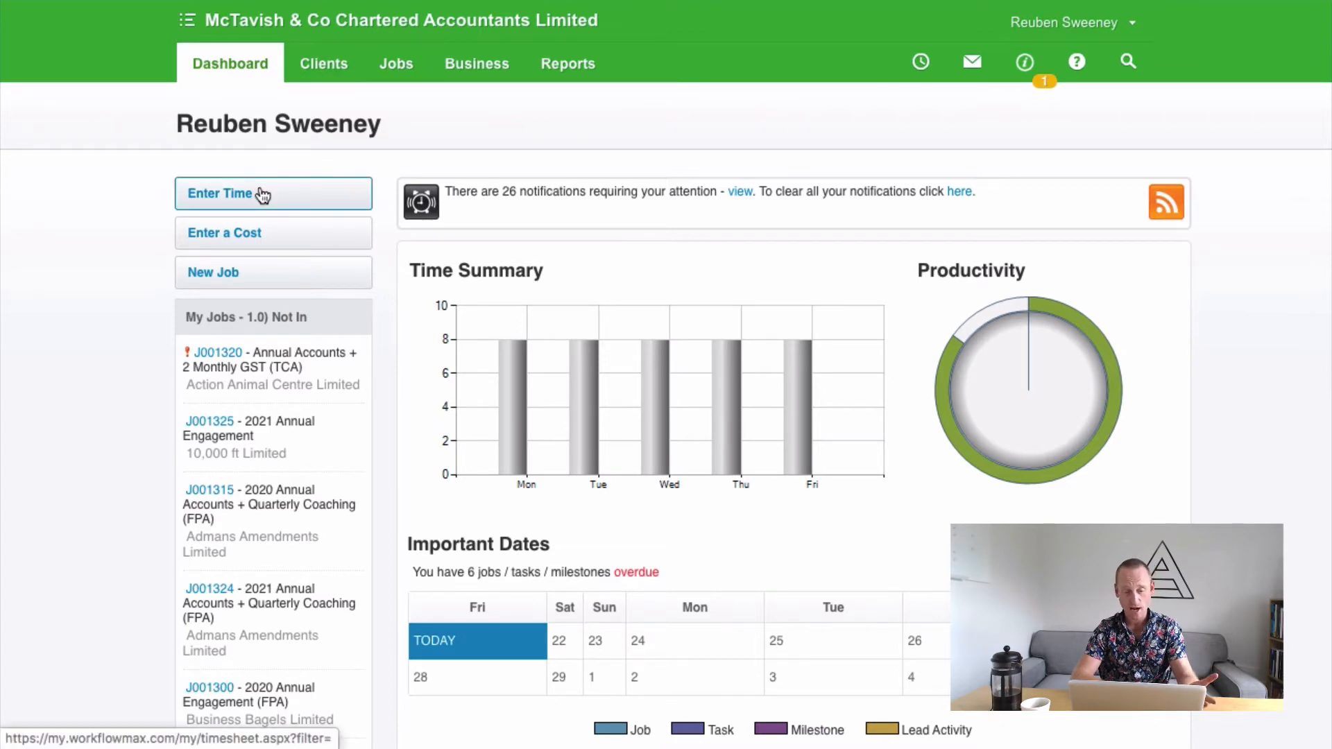
{"action": "mouse_move", "coordinate": [227, 170]}
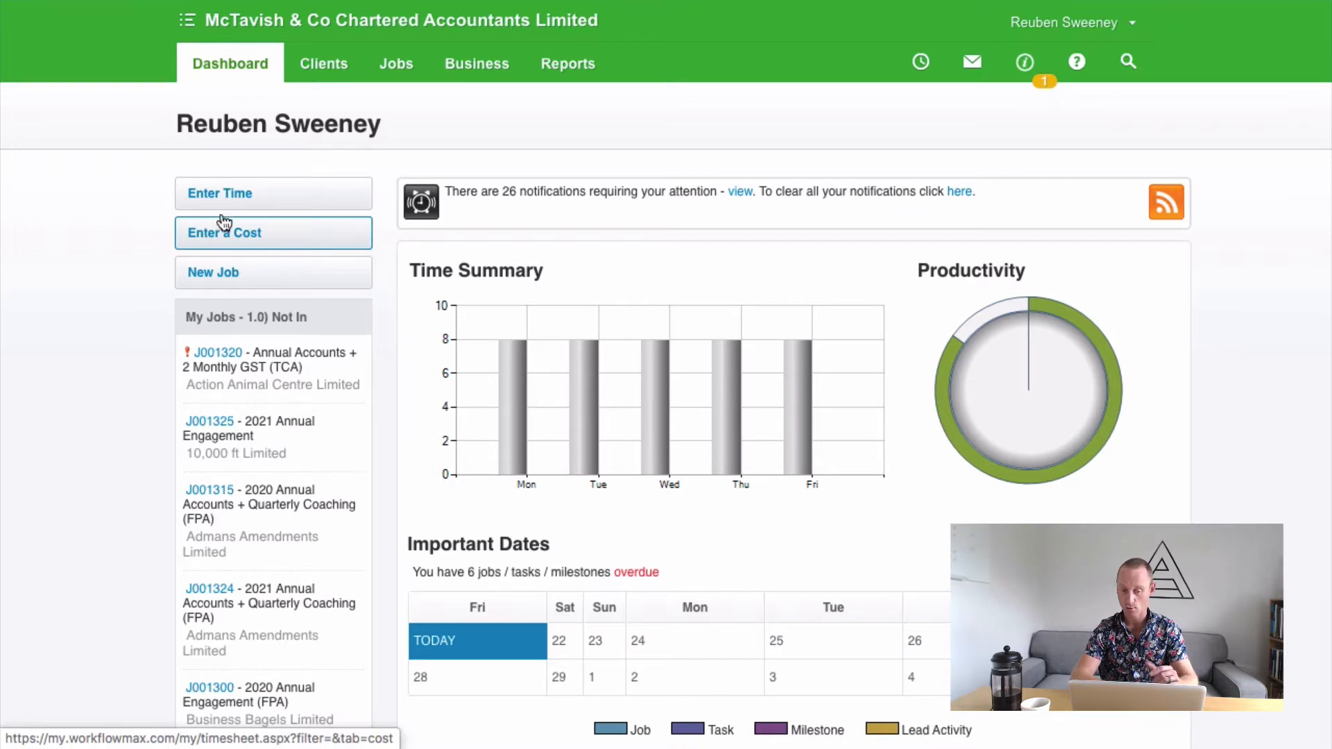
- Start a new bulk purchase order from the Business purchase order manager
{"action": "left_click", "coordinate": [394, 63]}
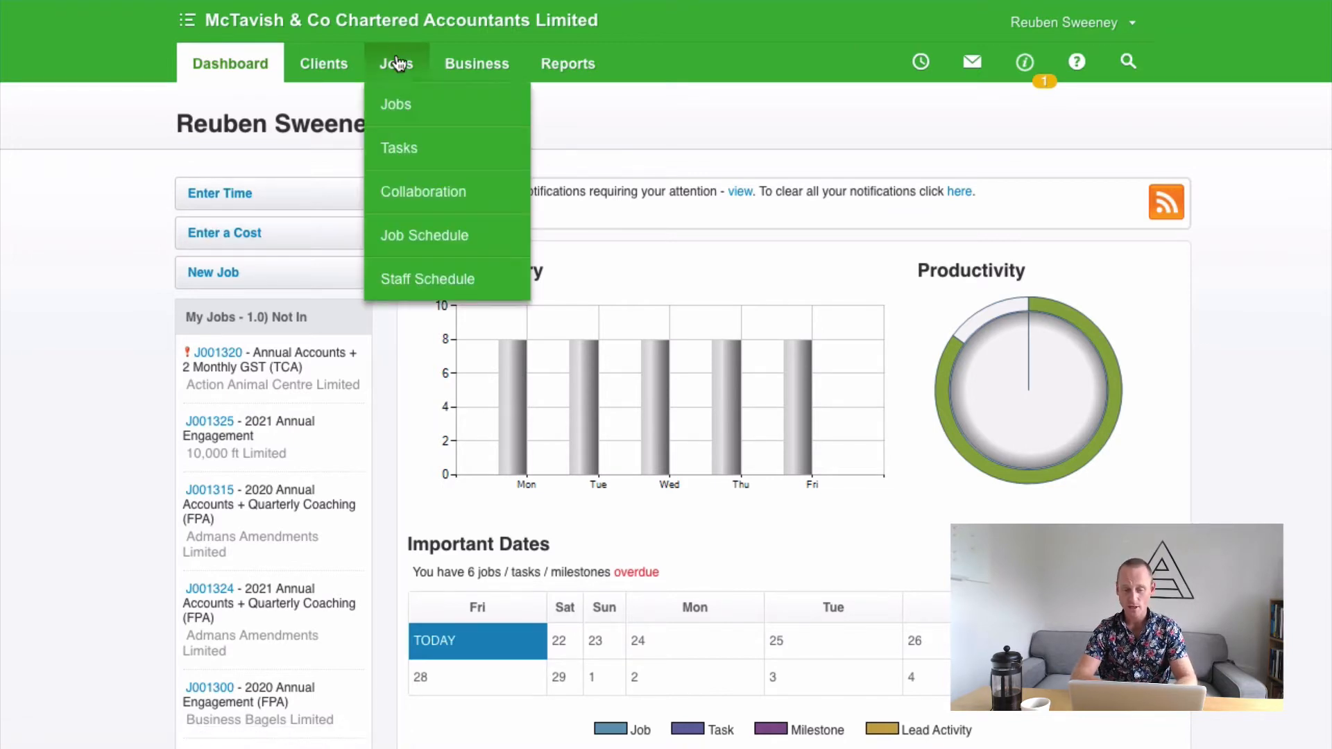
{"action": "left_click", "coordinate": [477, 63]}
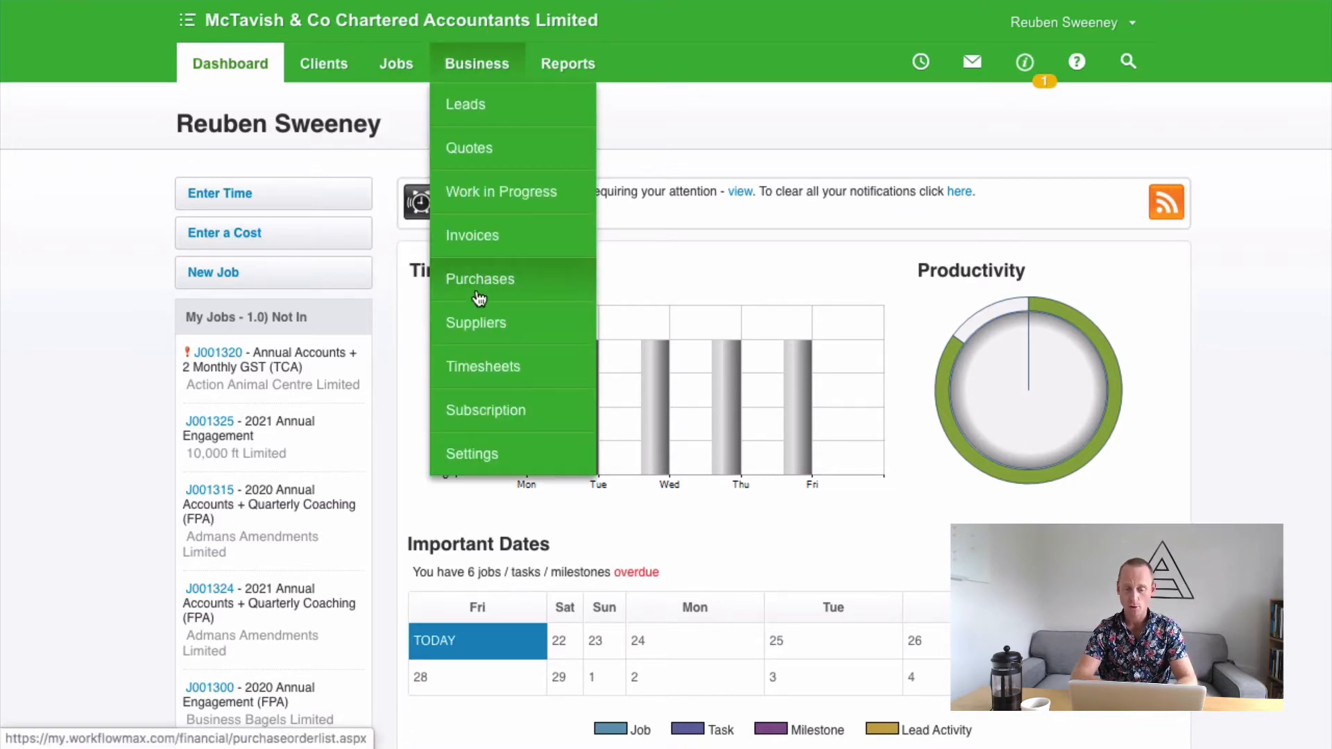
{"action": "left_click", "coordinate": [480, 279]}
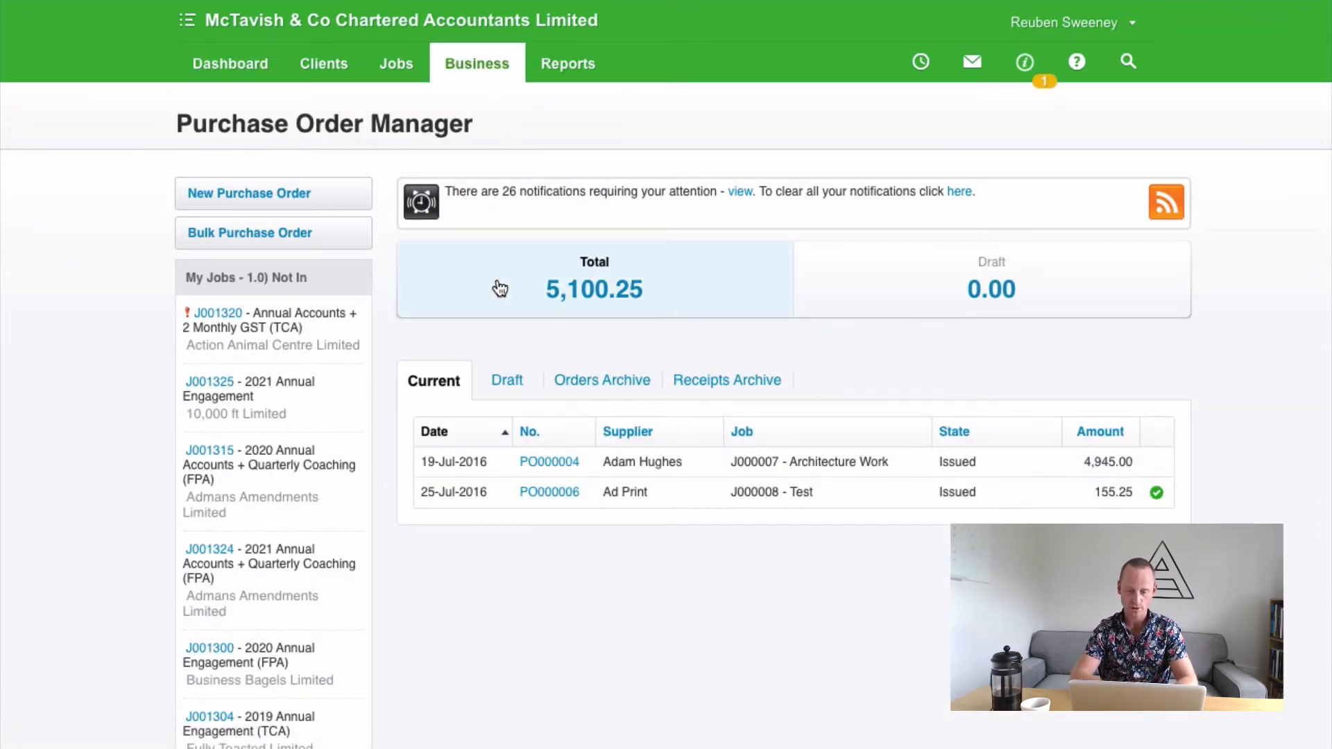
{"action": "left_click", "coordinate": [477, 63]}
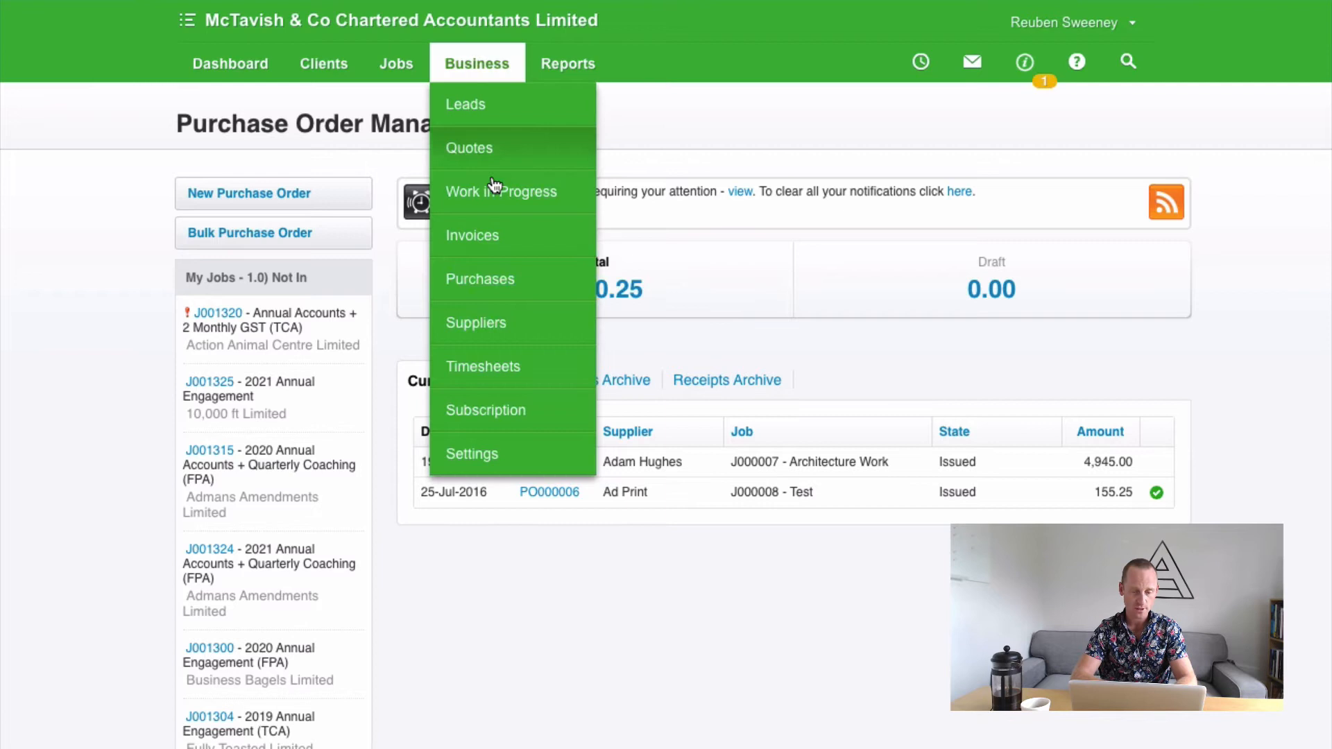
{"action": "left_click", "coordinate": [477, 63]}
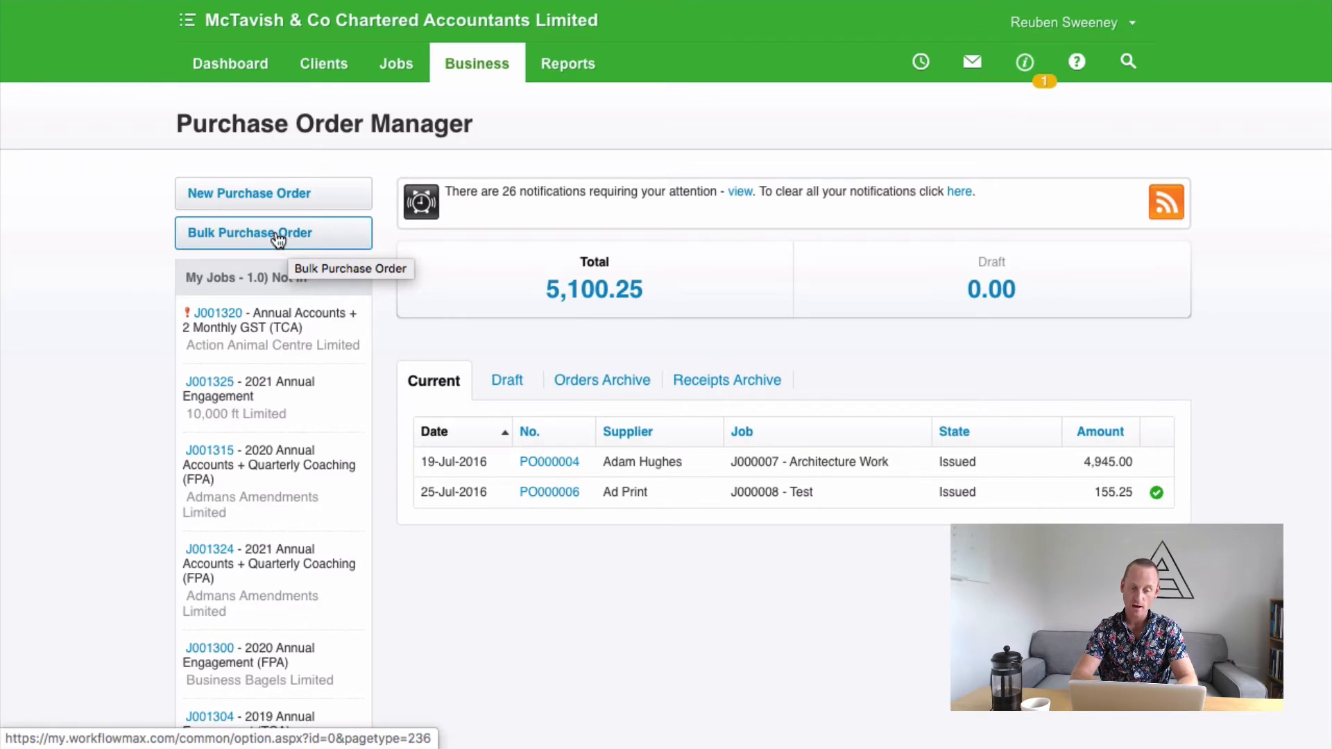
{"action": "left_click", "coordinate": [273, 232]}
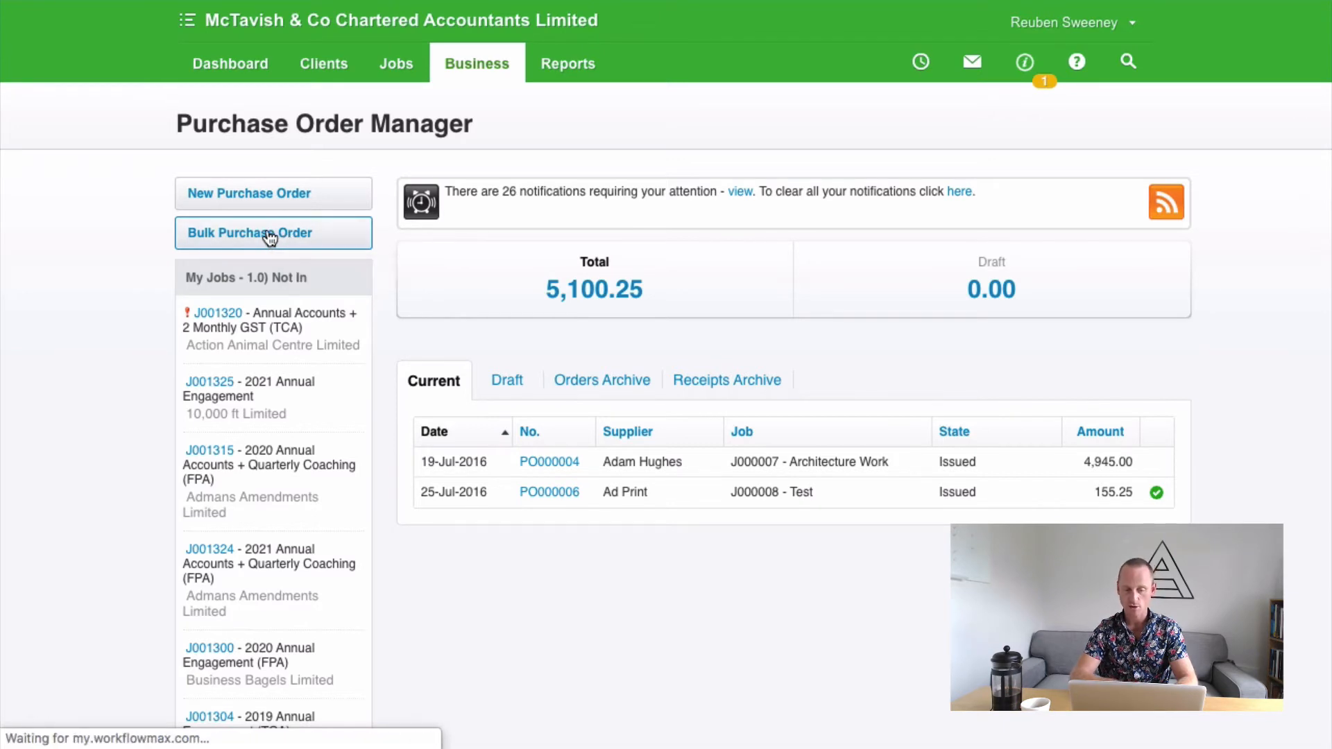
{"action": "left_click", "coordinate": [250, 233]}
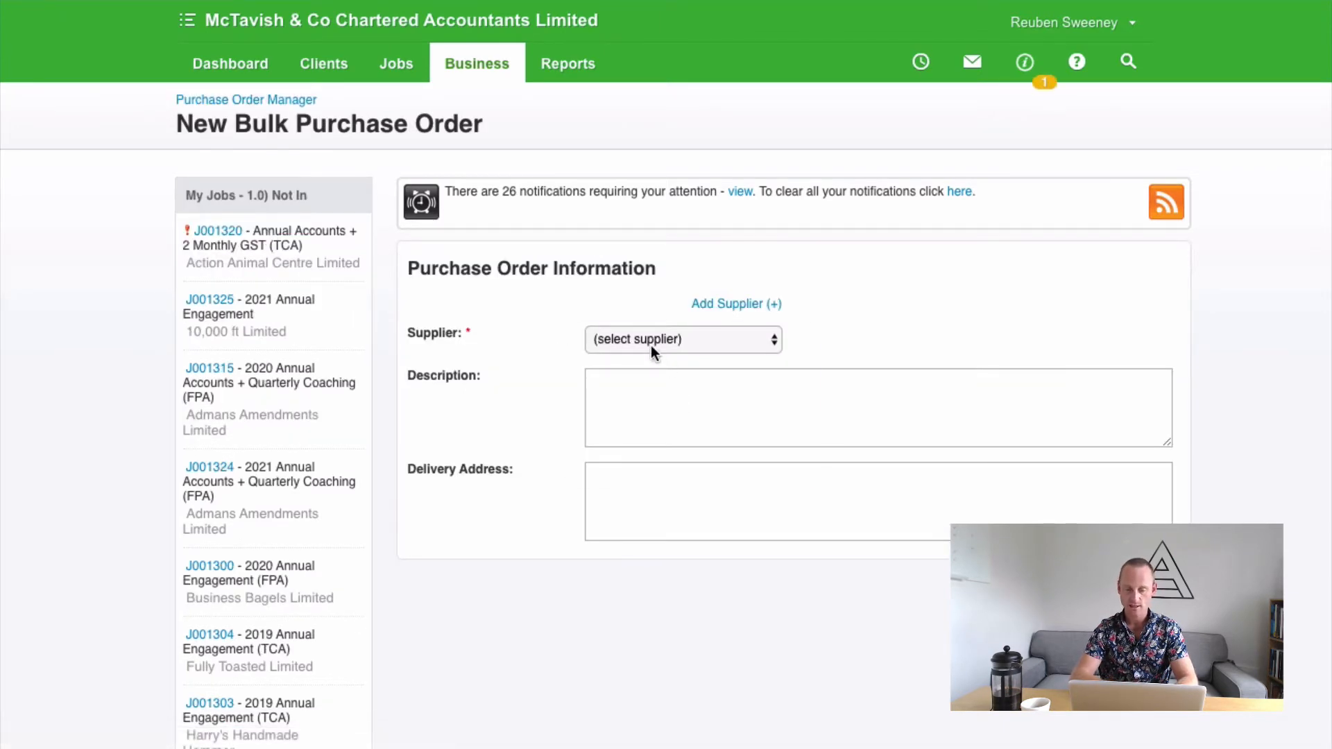
{"action": "left_click", "coordinate": [682, 339]}
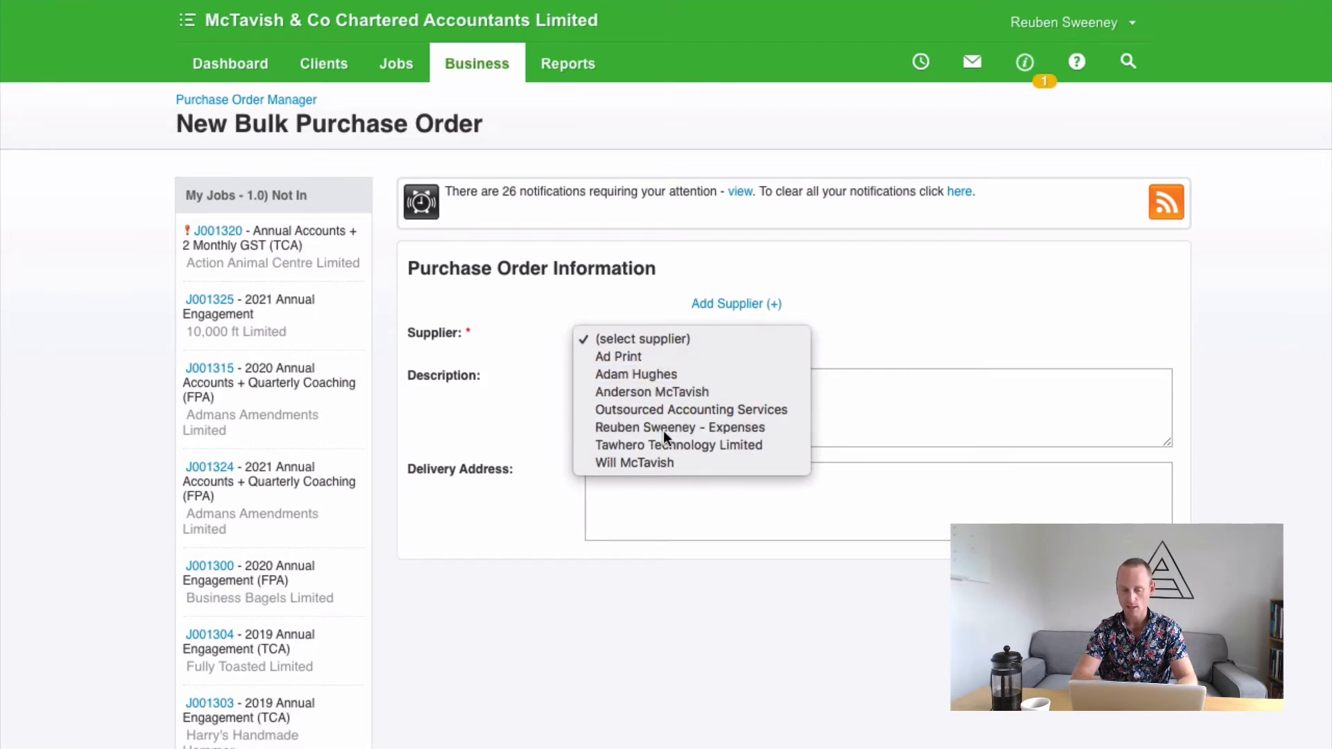
{"action": "left_click", "coordinate": [679, 427]}
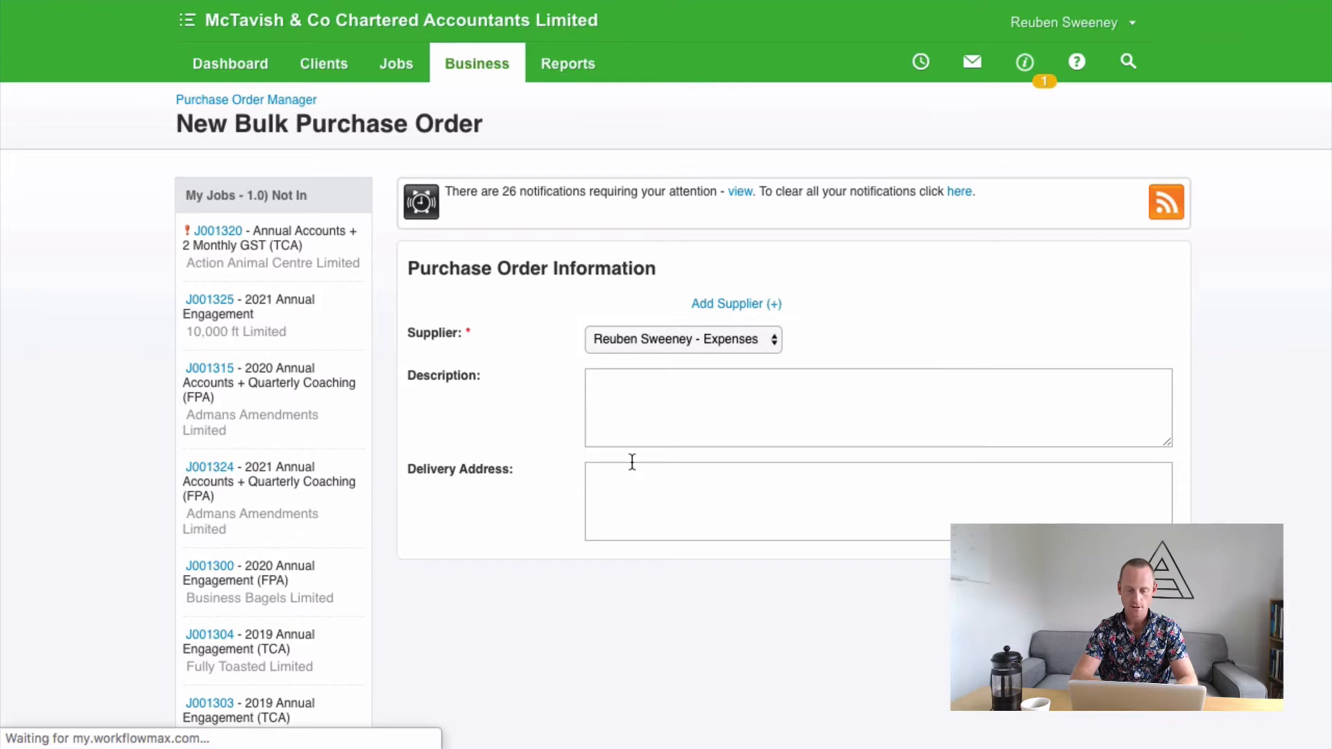
- Add a Mileage line for Business Bagels job J001235: quantity 160 at 0.70
{"action": "scroll", "scroll_direction": "down", "scroll_amount": 3}
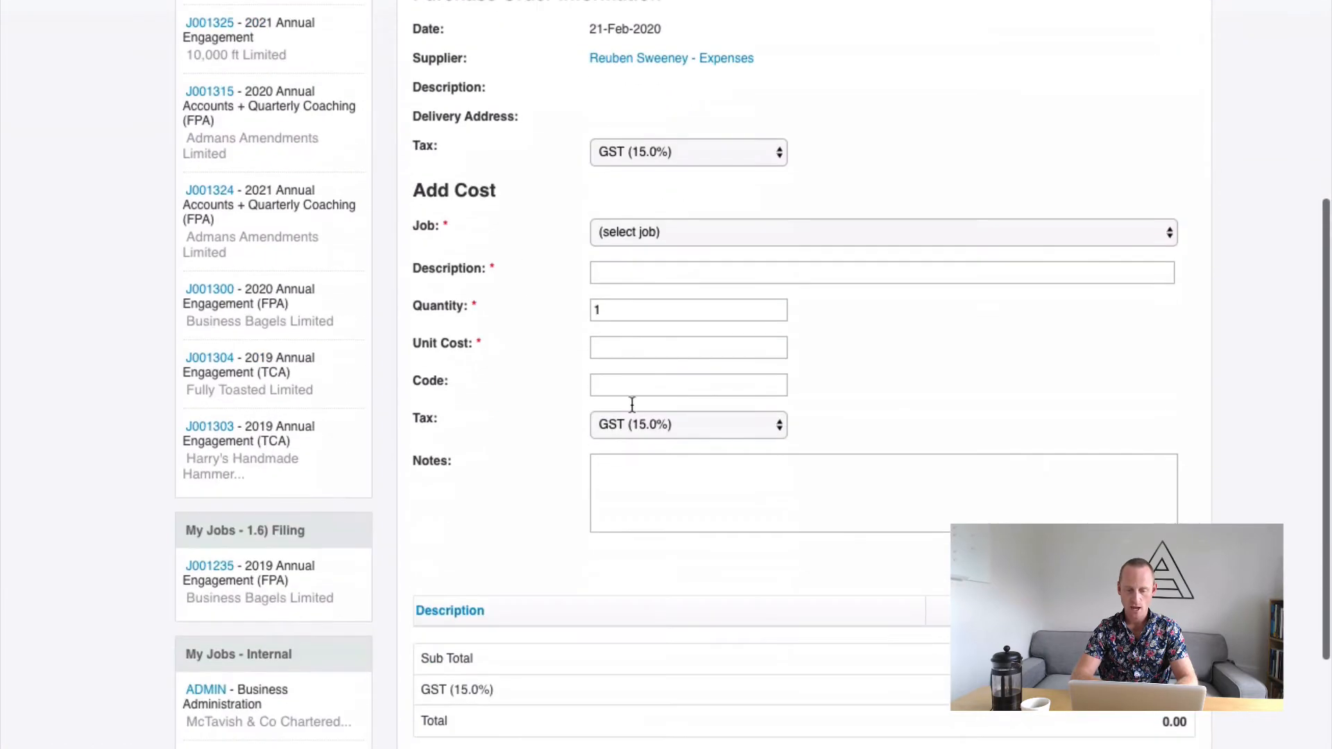
{"action": "left_click", "coordinate": [881, 232]}
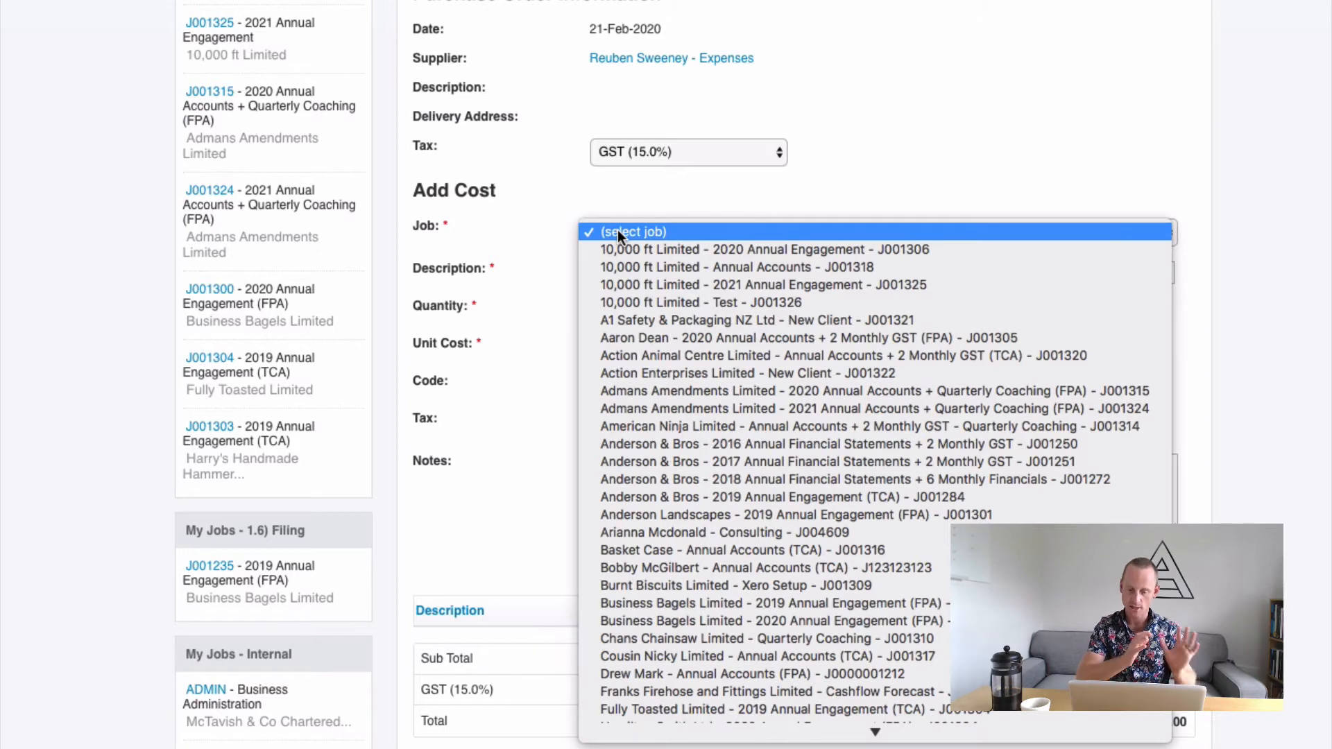
{"action": "mouse_move", "coordinate": [472, 258]}
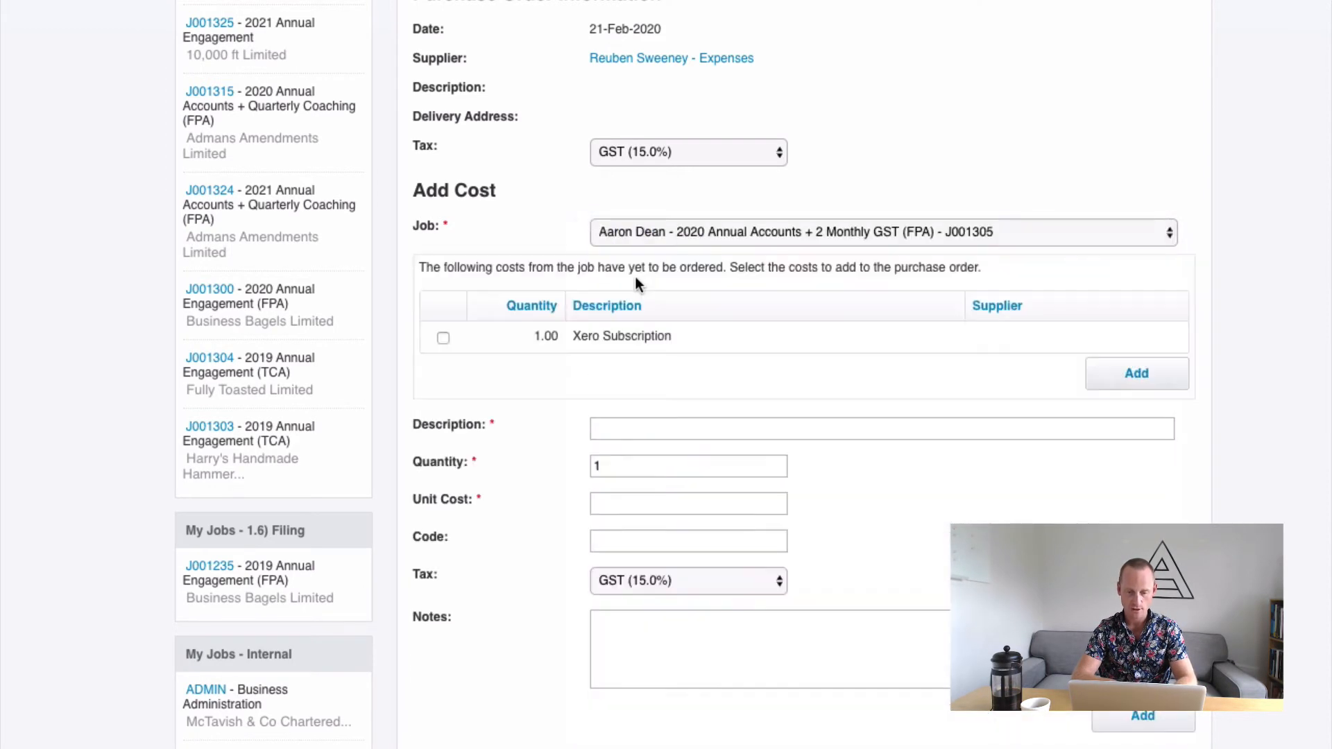
{"action": "left_click", "coordinate": [879, 232]}
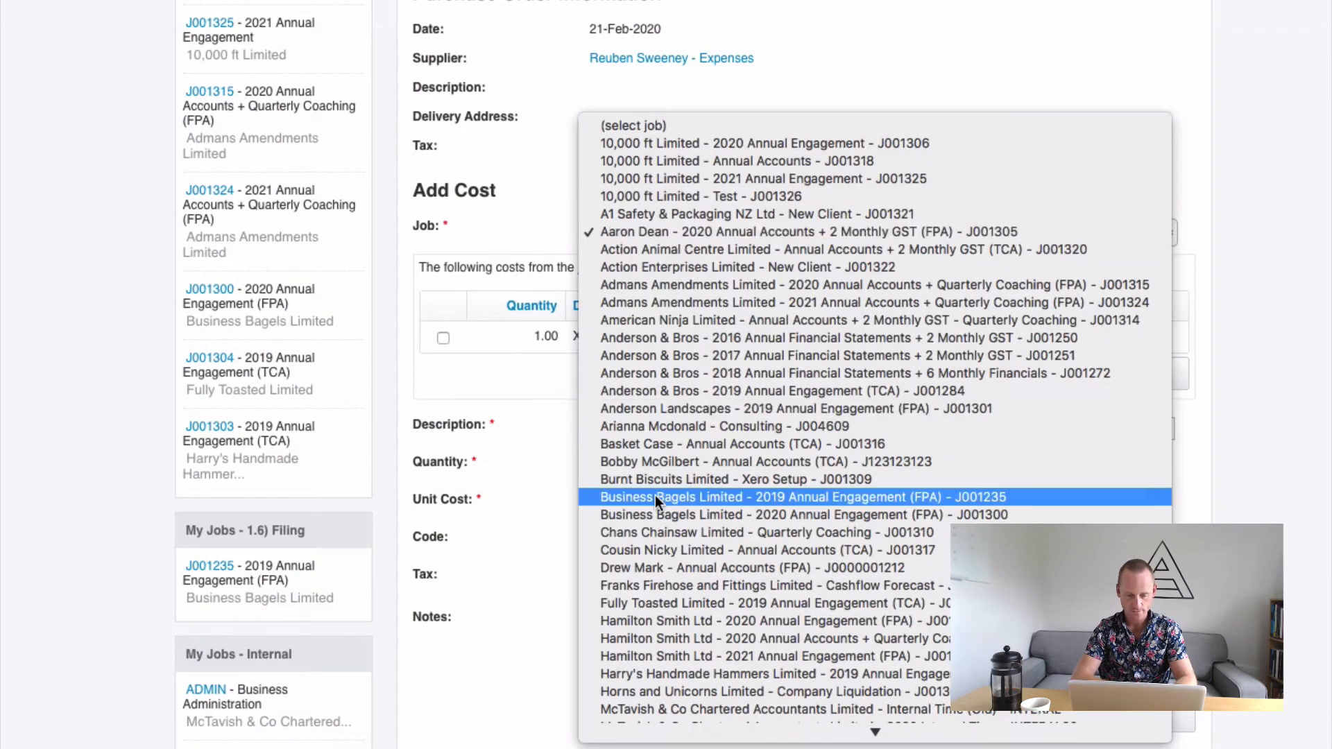
{"action": "left_click", "coordinate": [802, 496]}
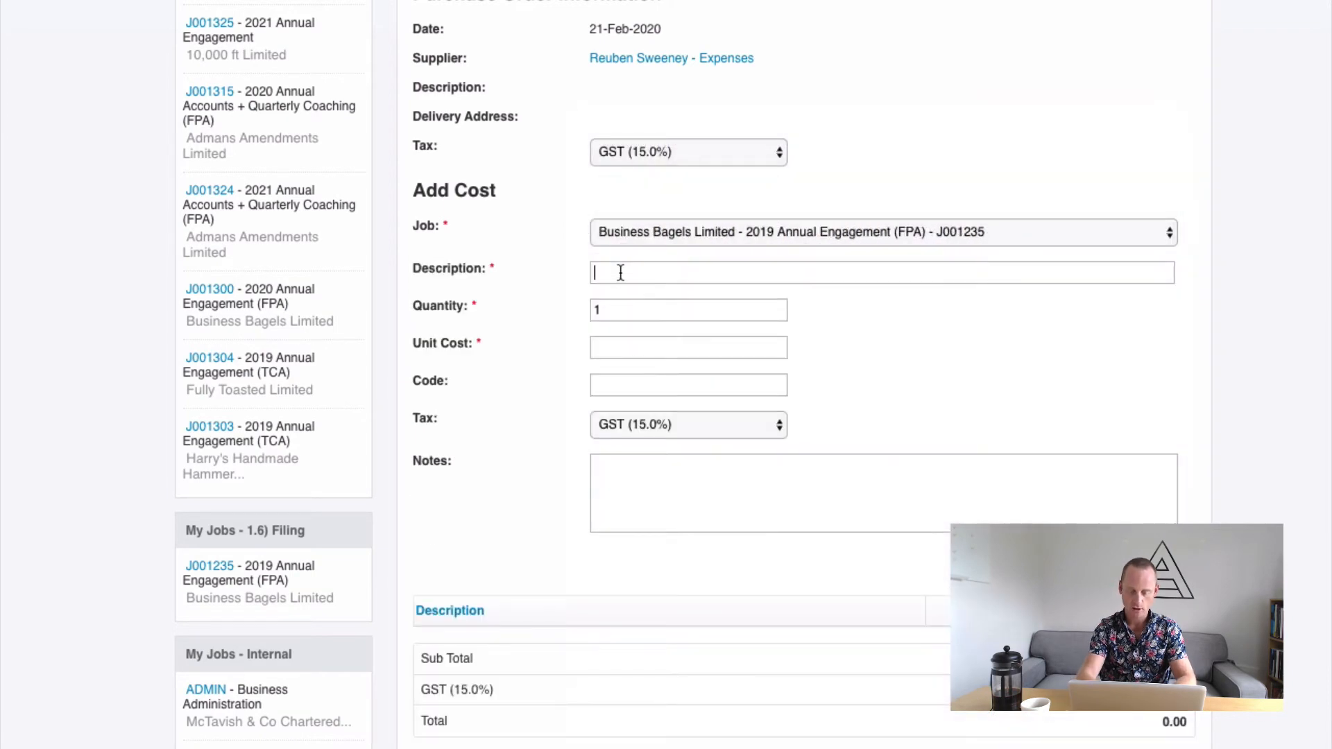
{"action": "type", "text": "Mileage"}
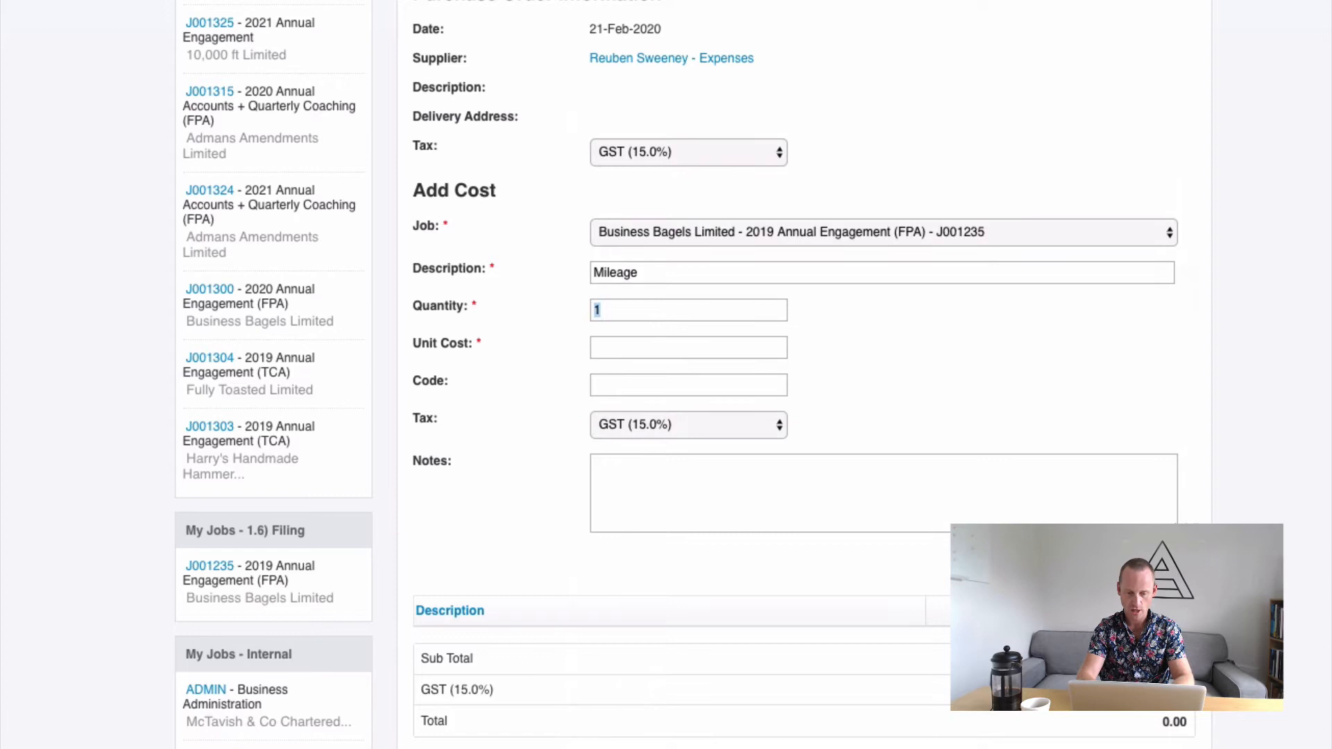
{"action": "type", "text": "160"}
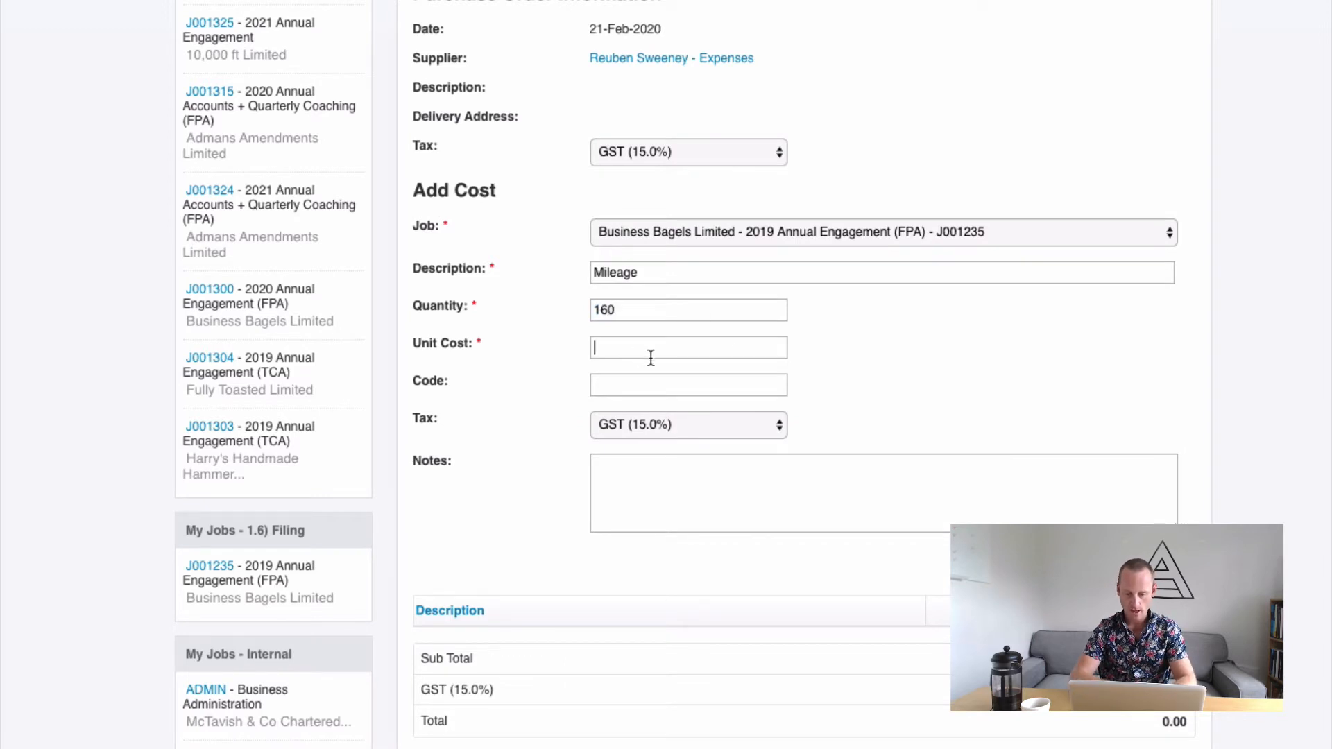
{"action": "type", "text": "0.70"}
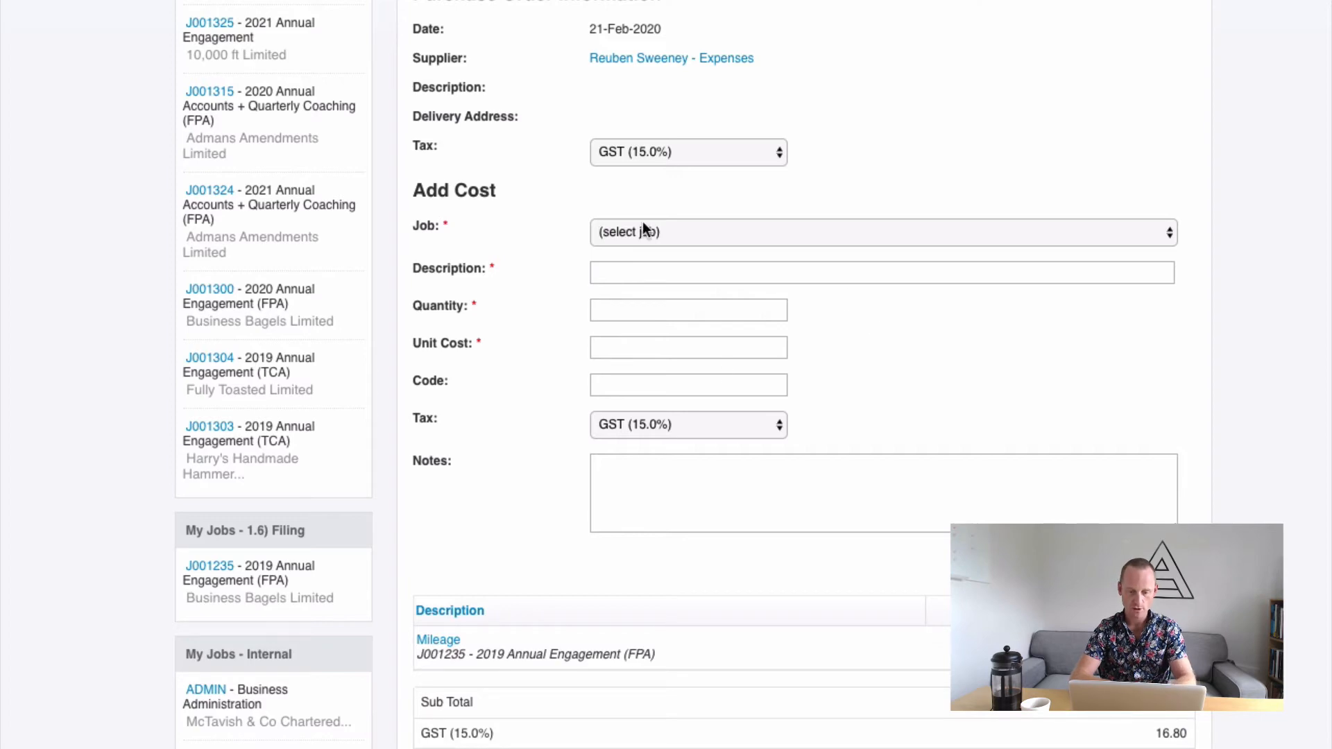
- Add a 'Muffins for meeting' line, quantity 1 at 15, to job J001235
{"action": "left_click", "coordinate": [881, 232]}
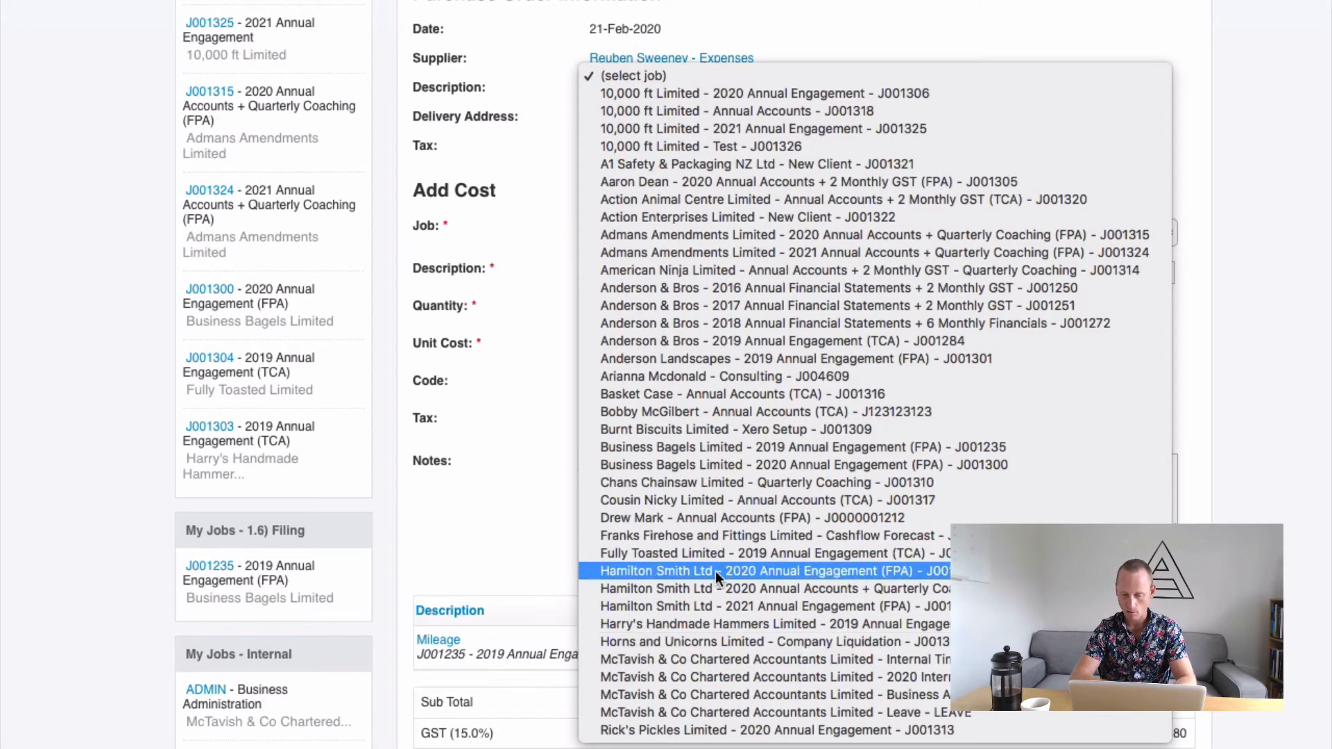
{"action": "left_click", "coordinate": [772, 571]}
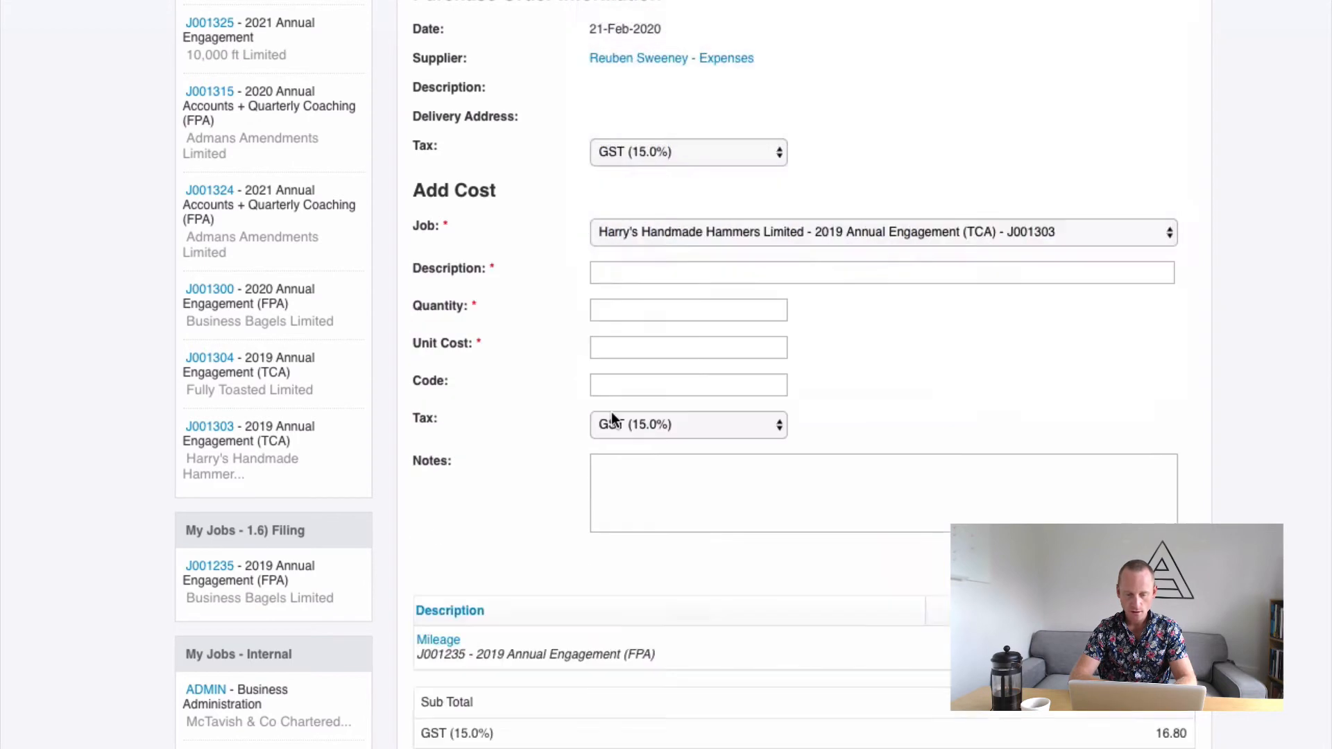
{"action": "left_click", "coordinate": [882, 231]}
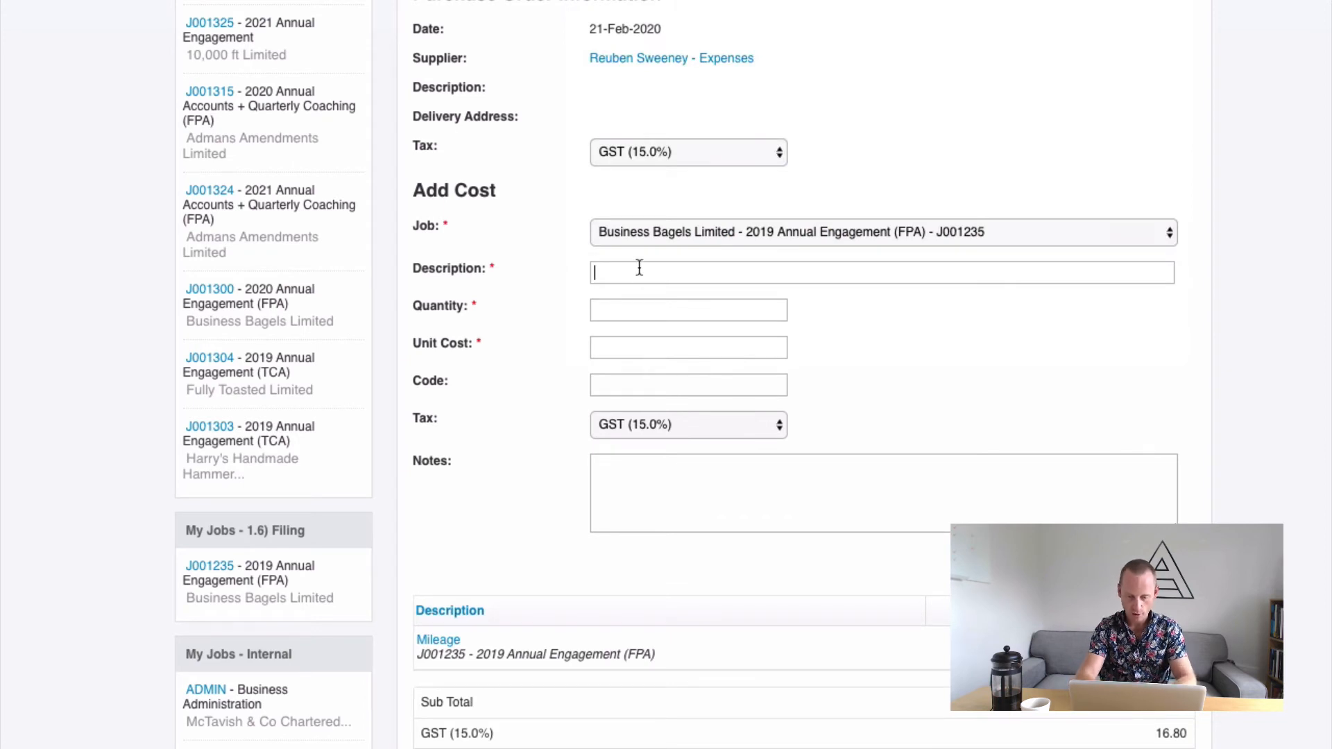
{"action": "type", "text": "Muffins"}
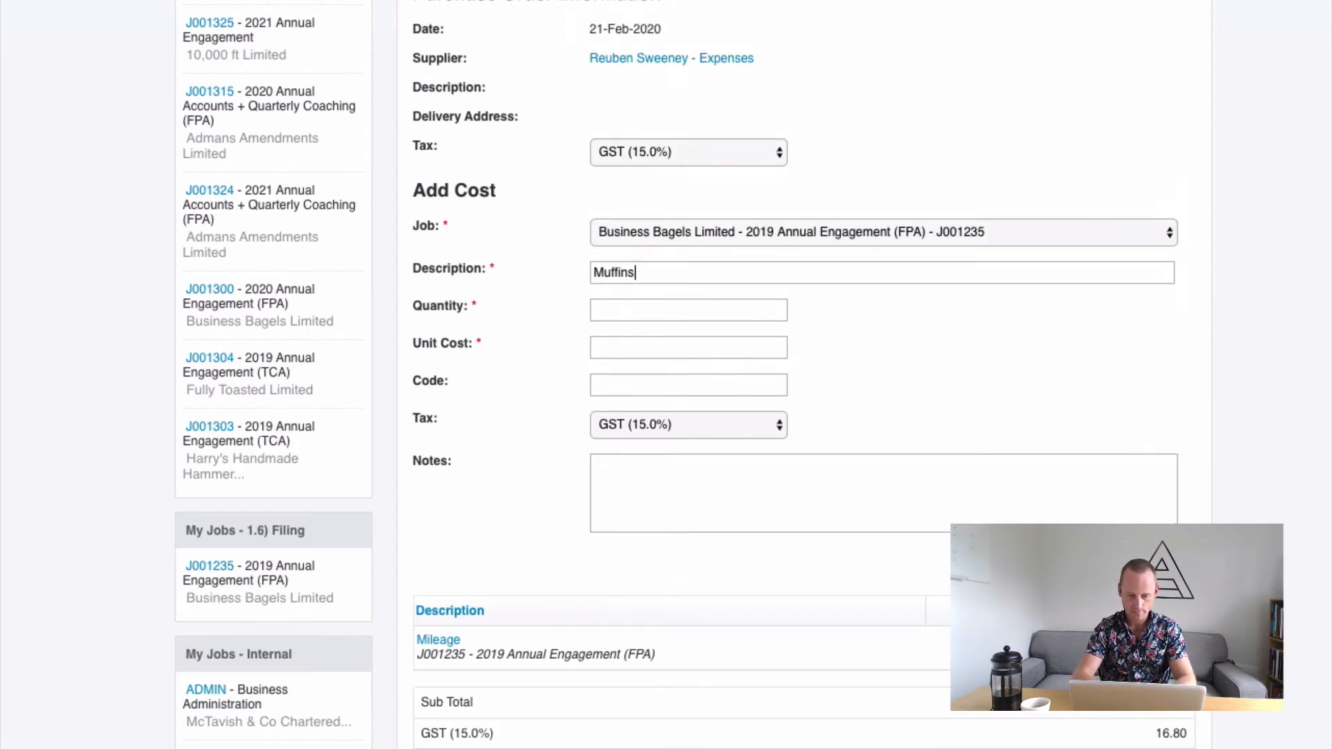
{"action": "type", "text": "for meeting"}
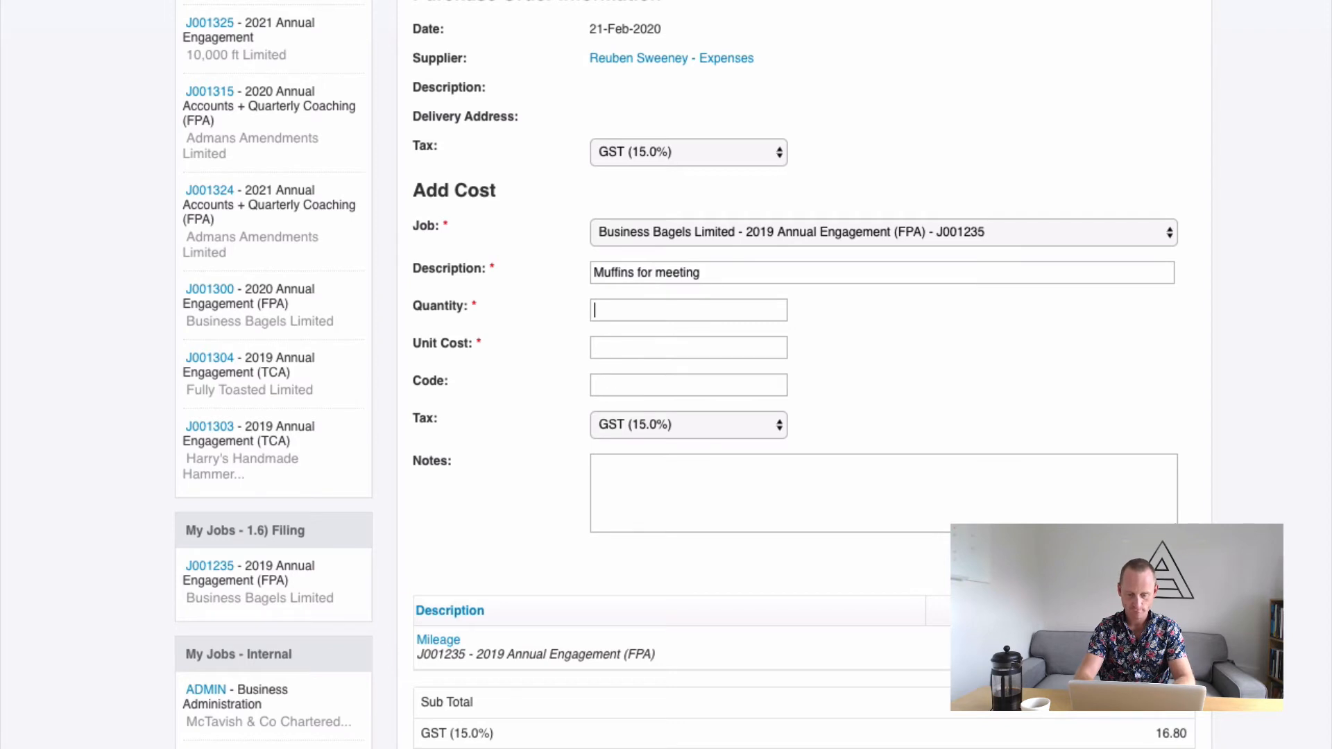
{"action": "type", "text": "1"}
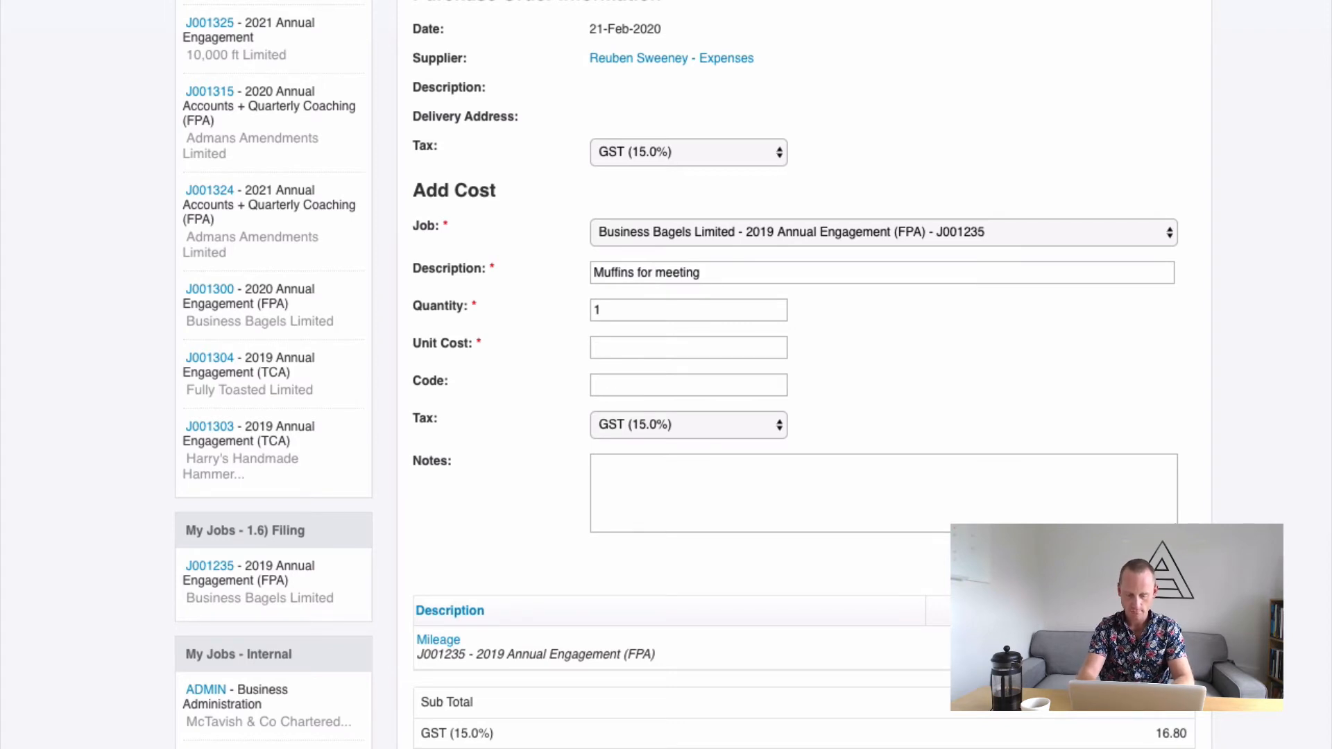
{"action": "type", "text": "15"}
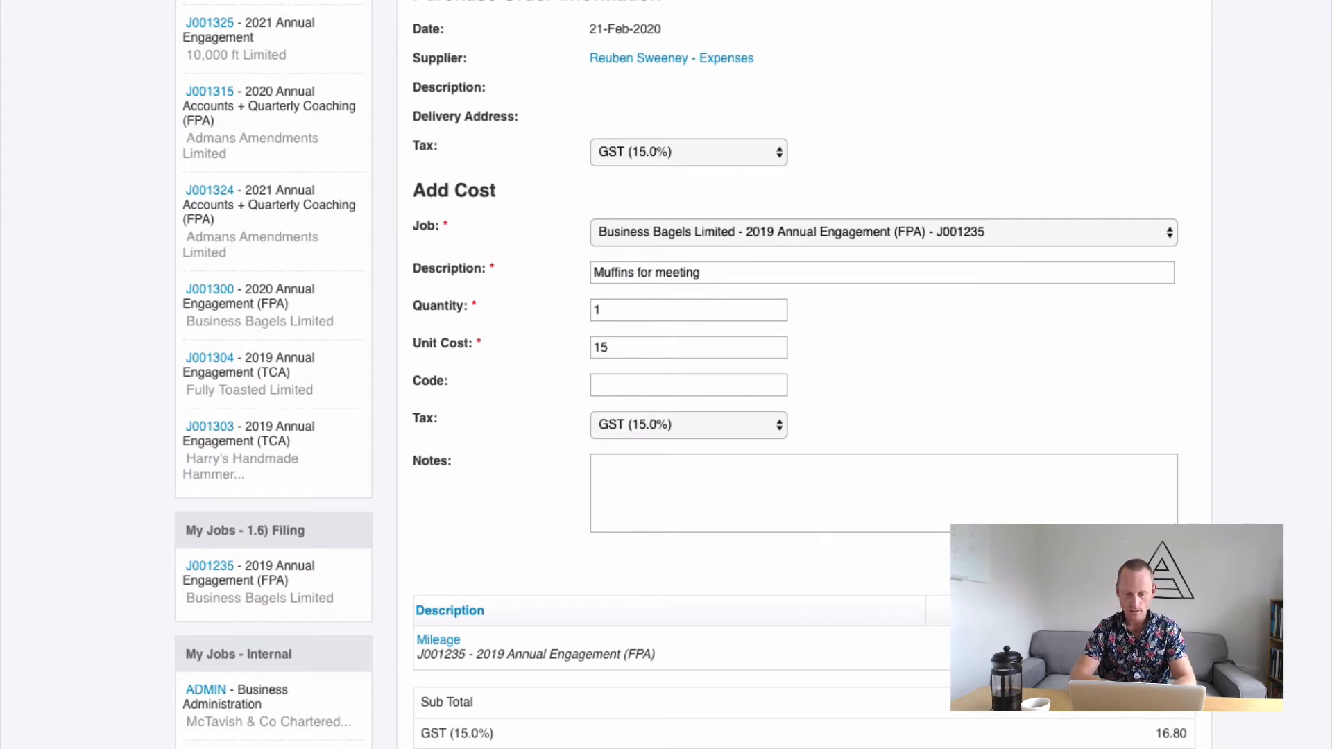
{"action": "left_click", "coordinate": [1143, 379]}
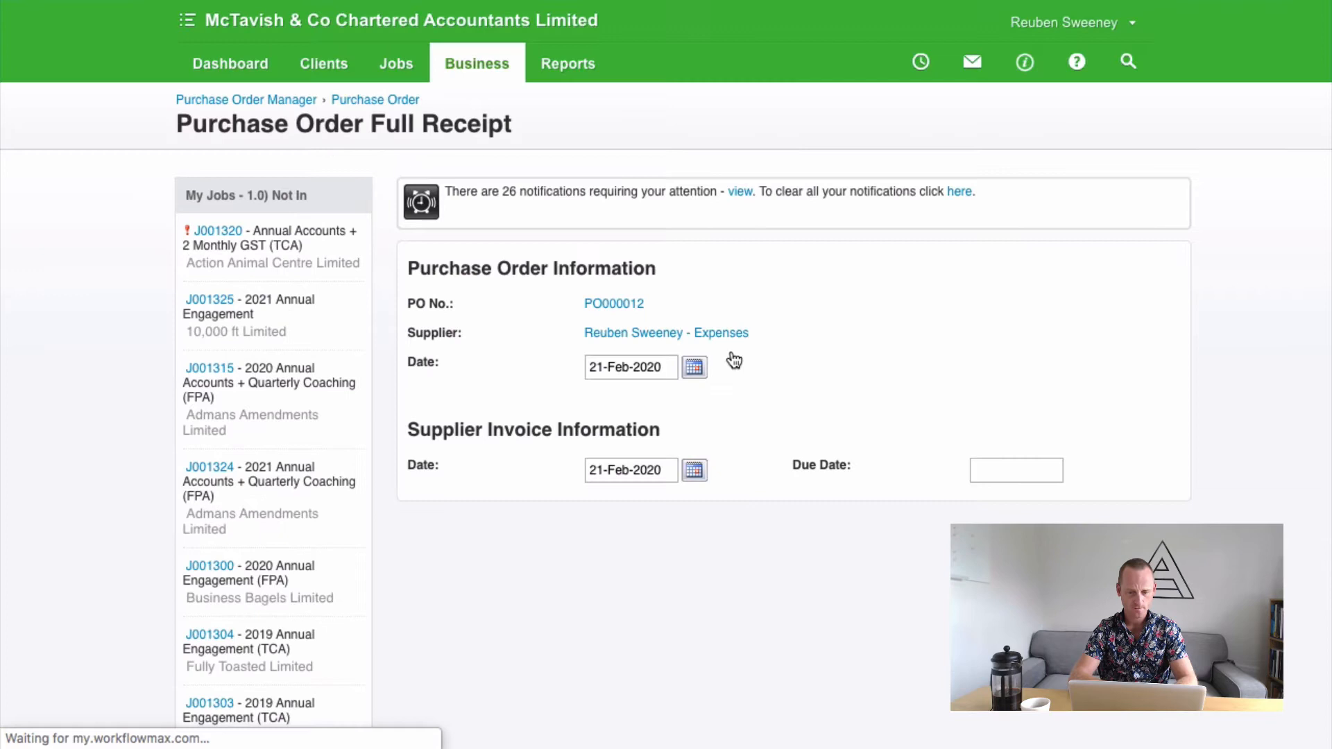
- Enter the RS Expenses invoice number on the full receipt page
{"action": "scroll", "scroll_direction": "down", "scroll_amount": 3}
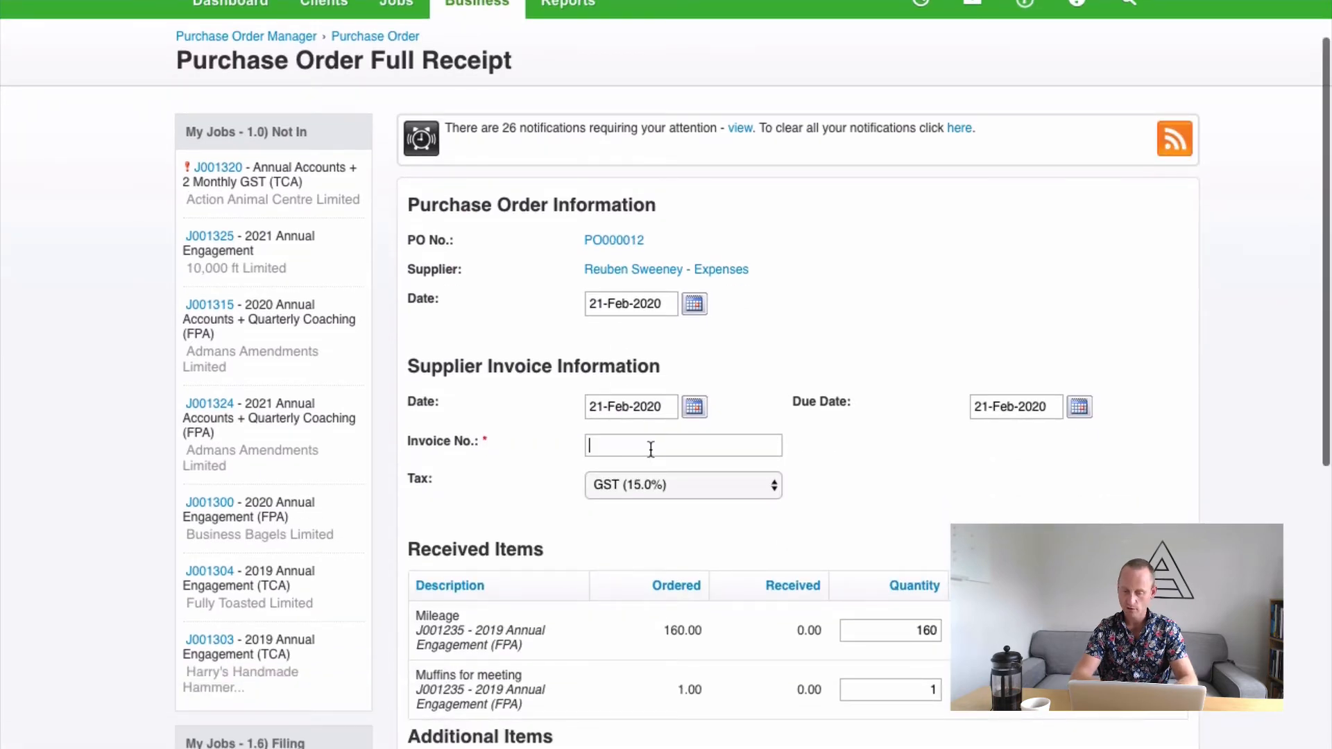
{"action": "type", "text": "RE"}
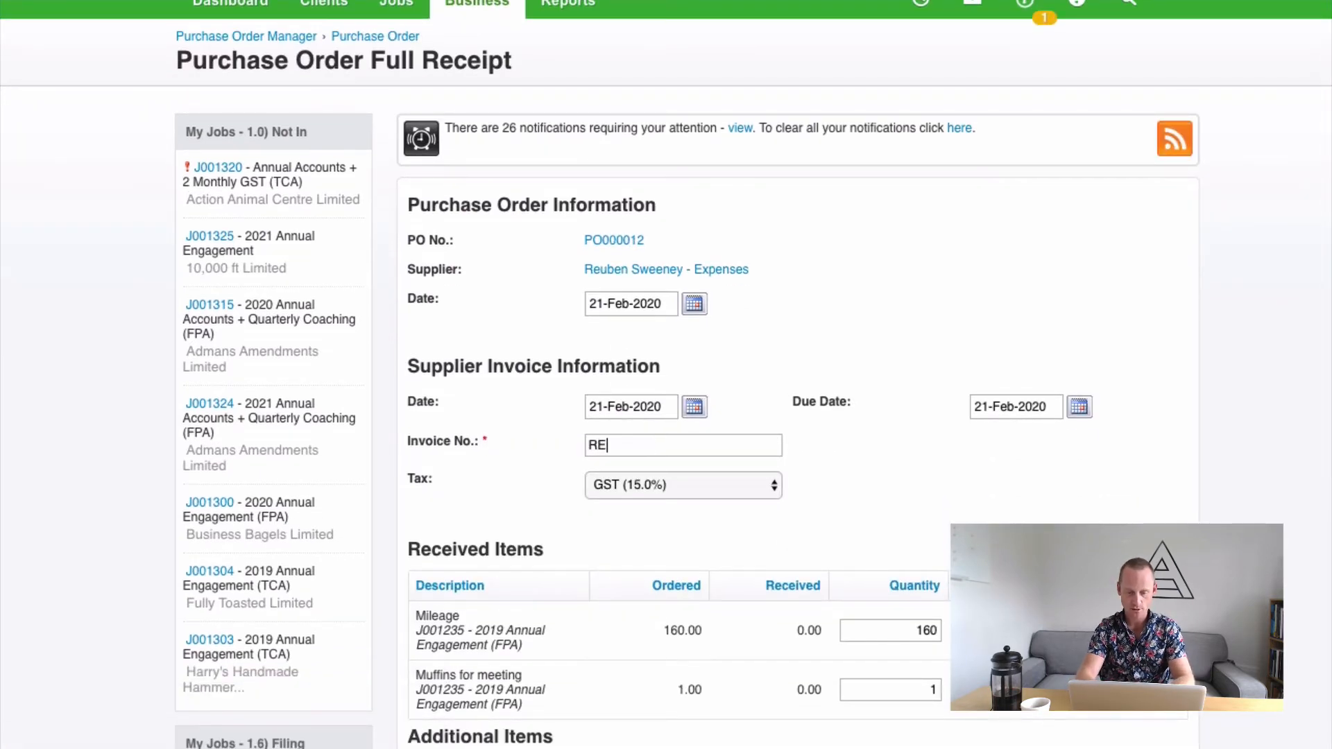
{"action": "type", "text": "RS EXpens"}
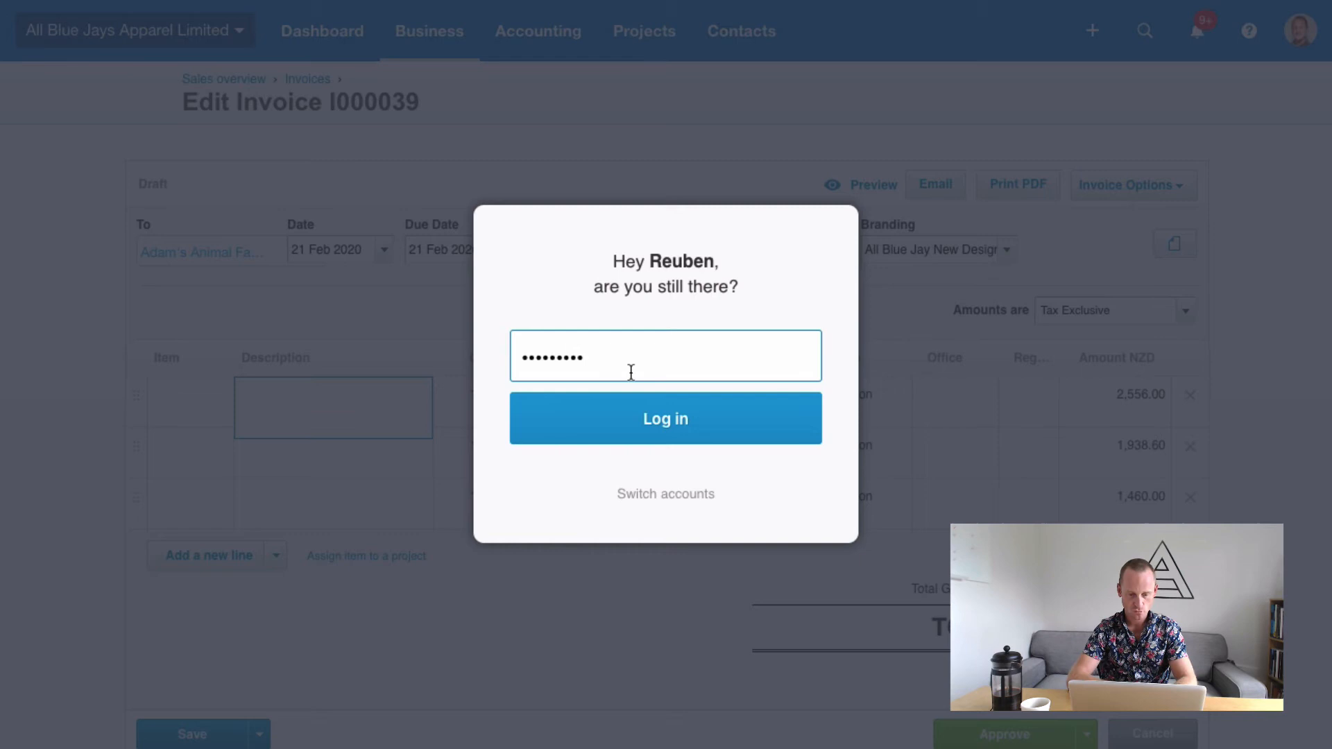
- Log back into Xero, open the 146.05 RS Expenses draft bill, then return to Practice Manager jobs
{"action": "left_click", "coordinate": [666, 418]}
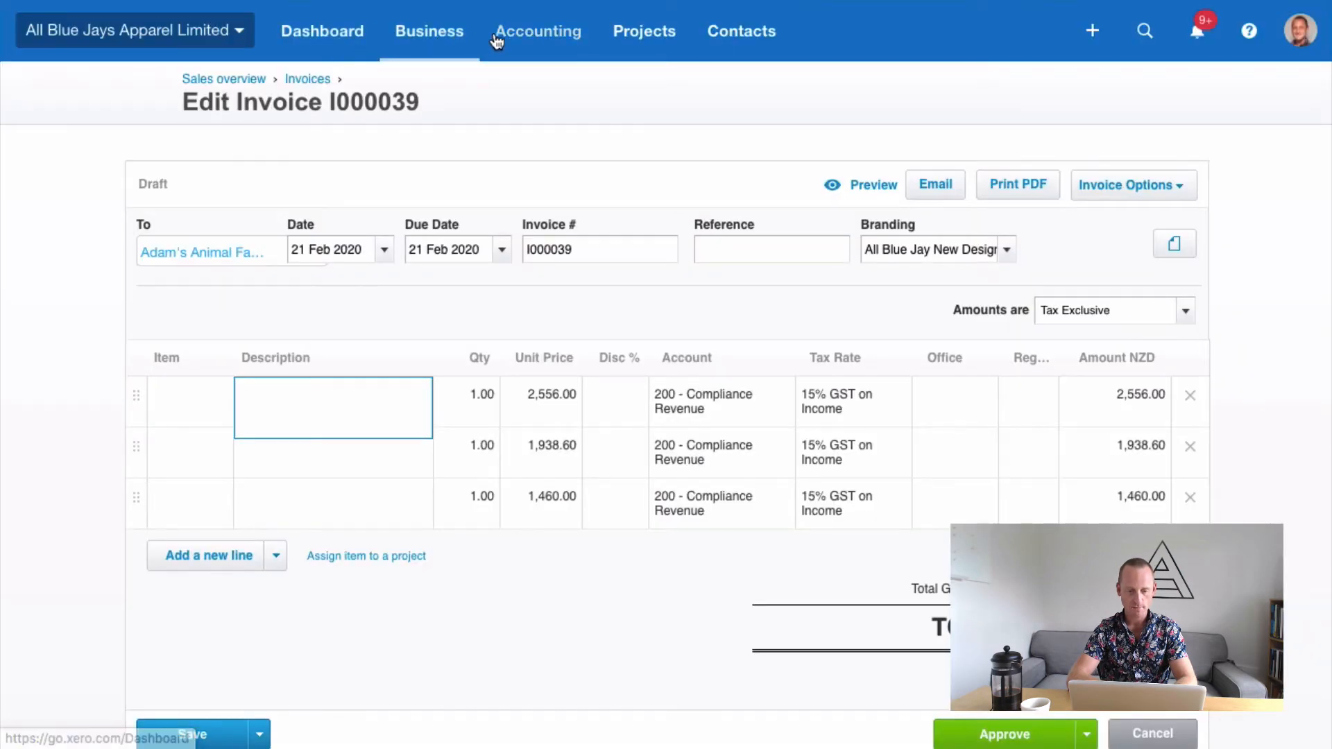
{"action": "left_click", "coordinate": [429, 31]}
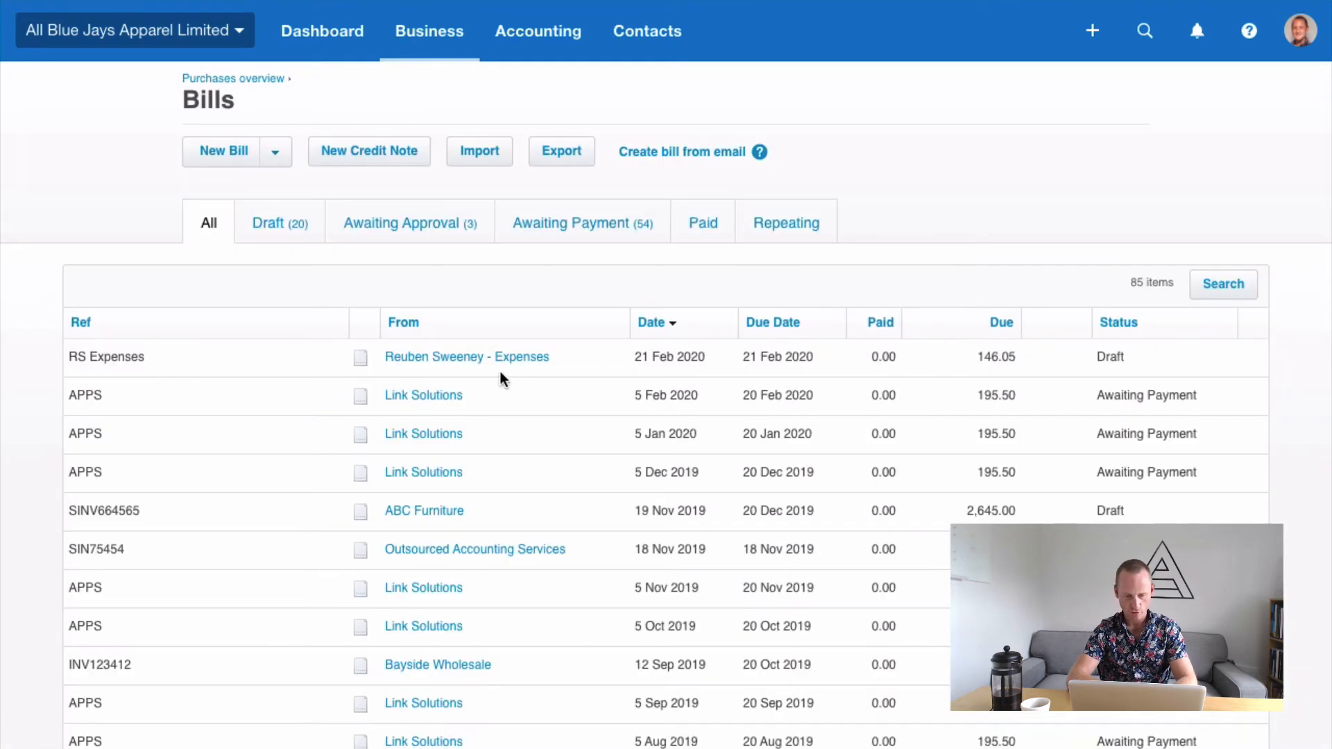
{"action": "left_click", "coordinate": [465, 357]}
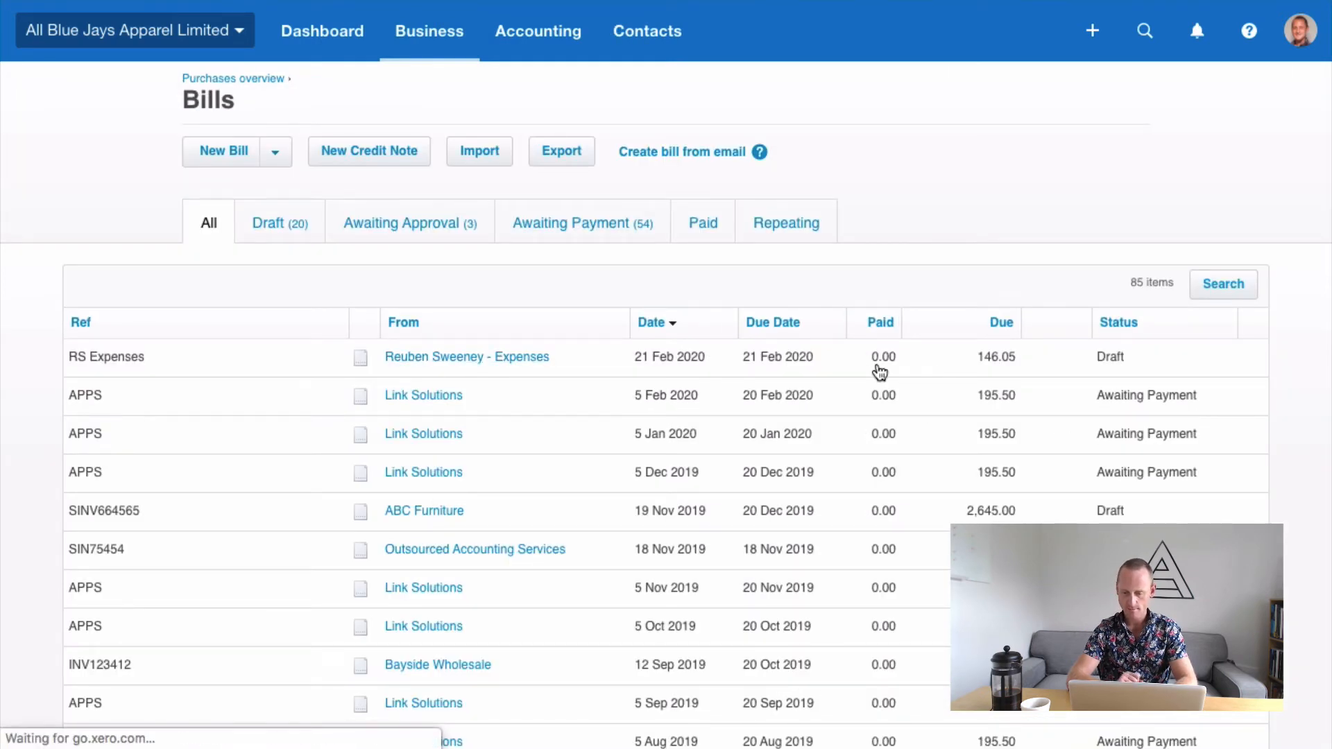
{"action": "left_click", "coordinate": [106, 356]}
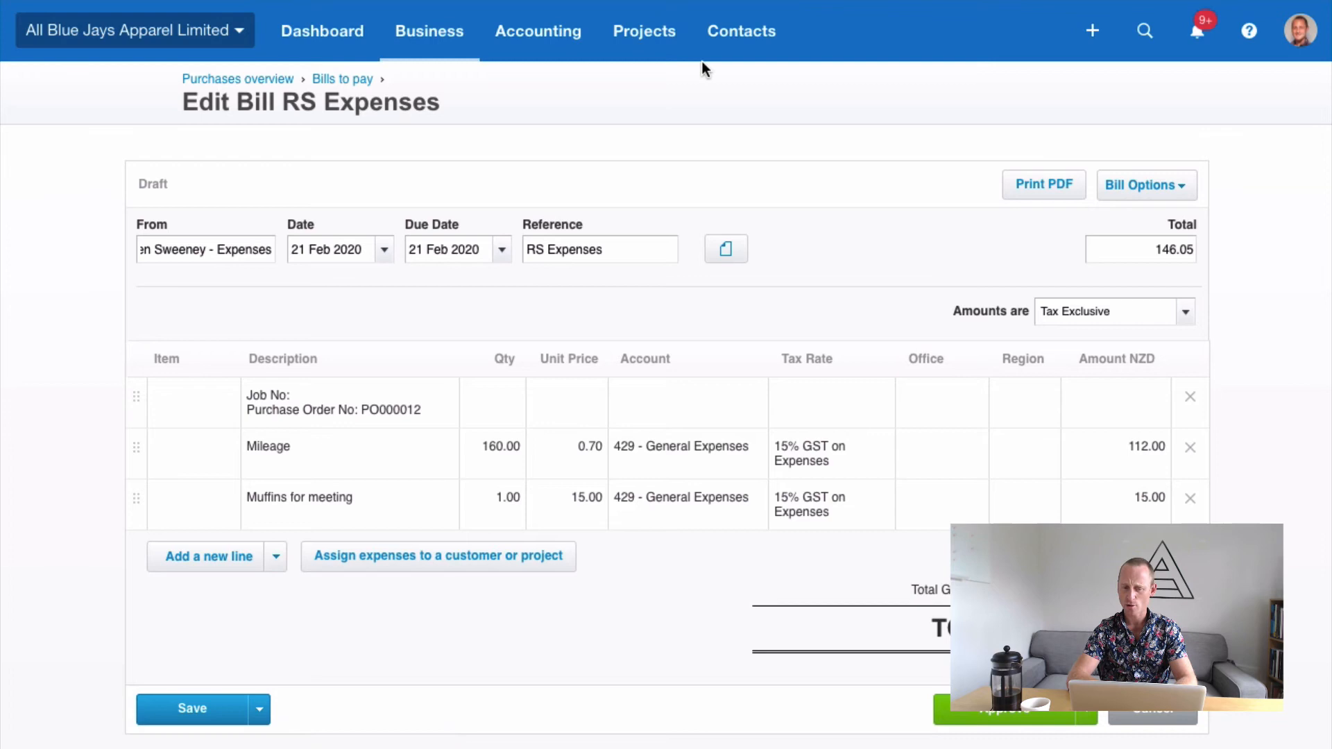
{"action": "mouse_move", "coordinate": [655, 129]}
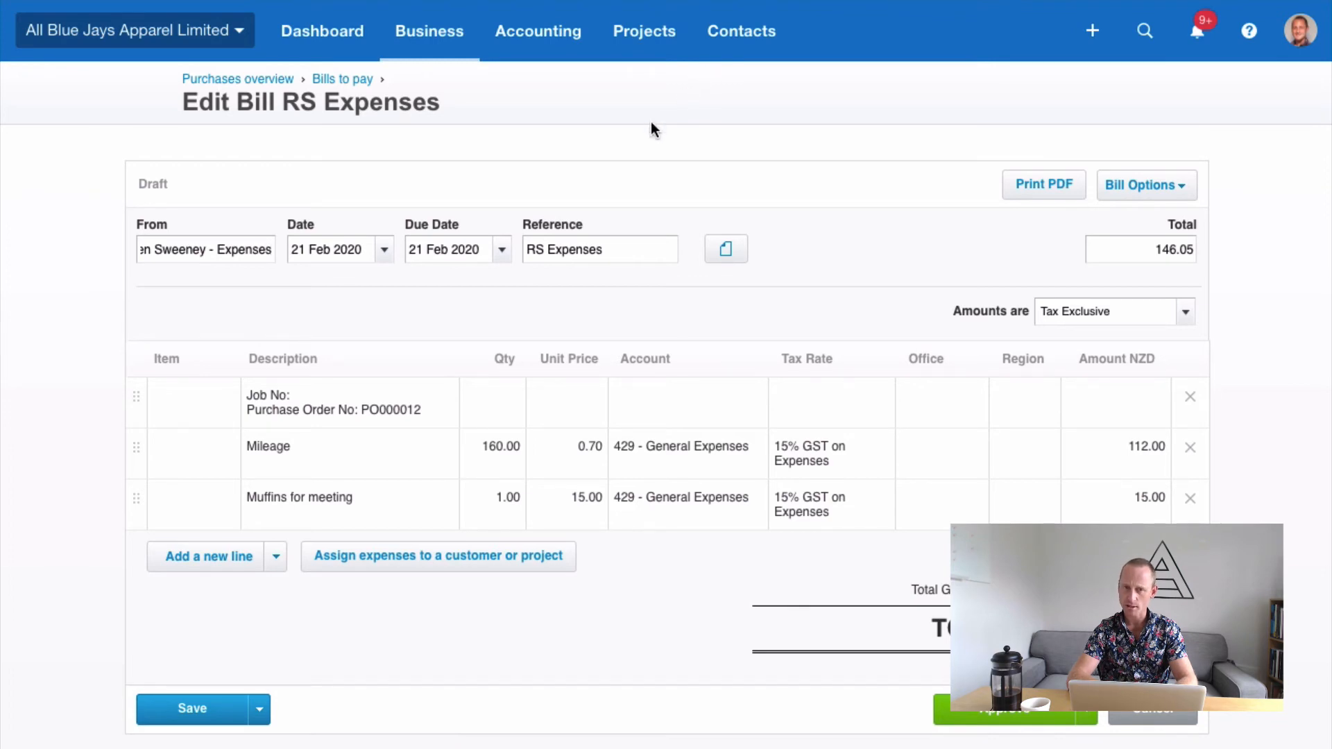
{"action": "mouse_move", "coordinate": [643, 131]}
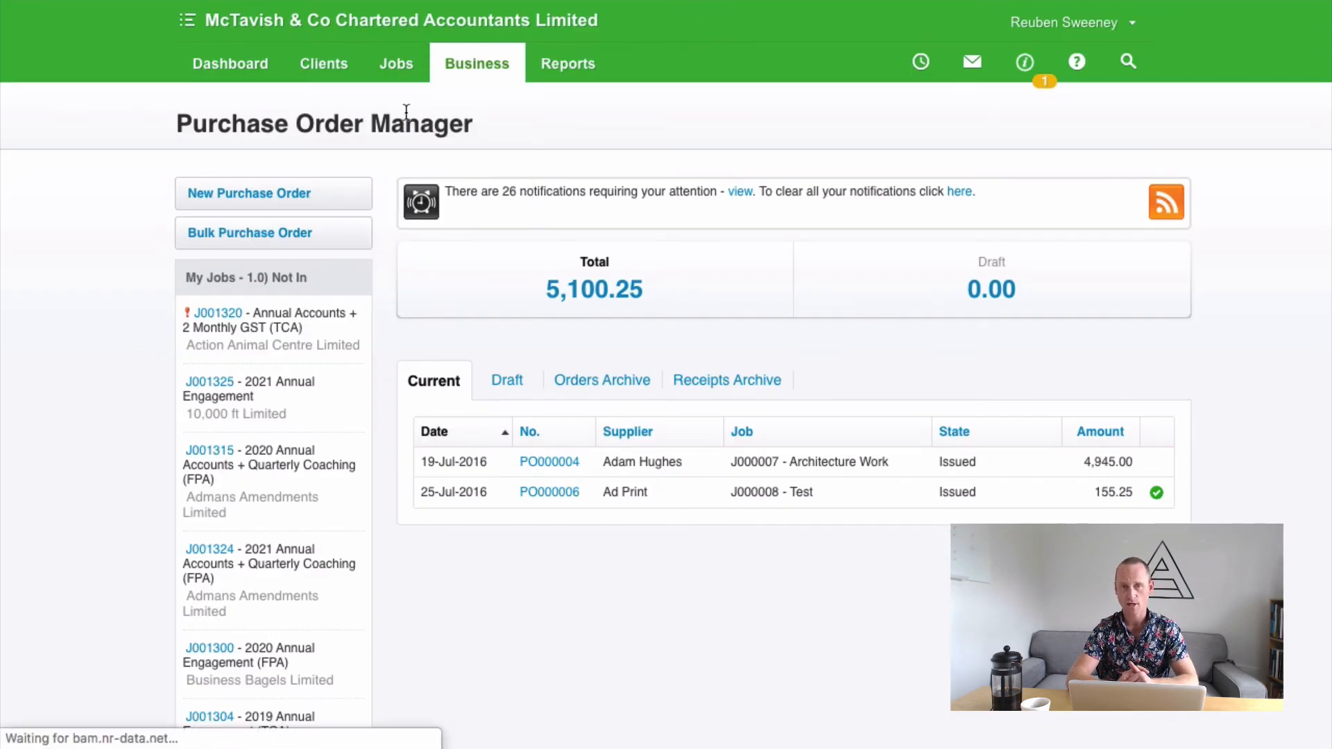
{"action": "left_click", "coordinate": [396, 63]}
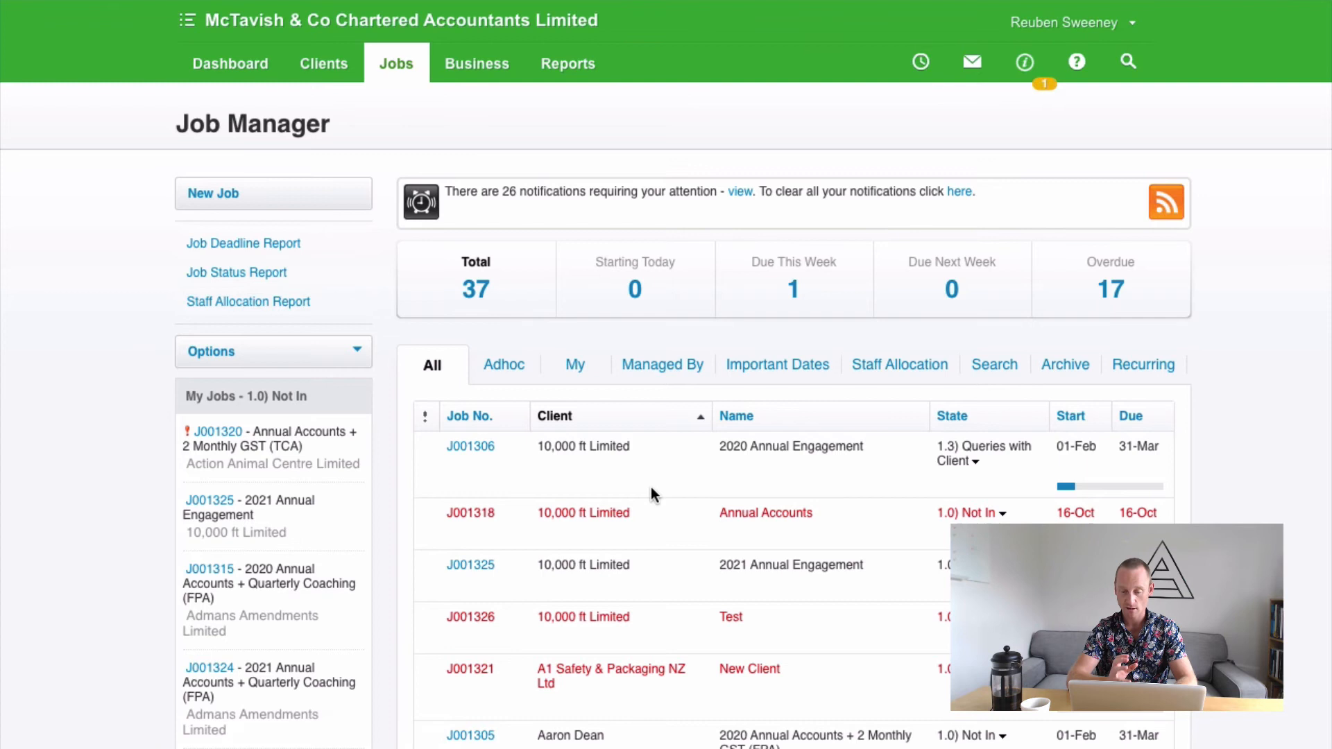